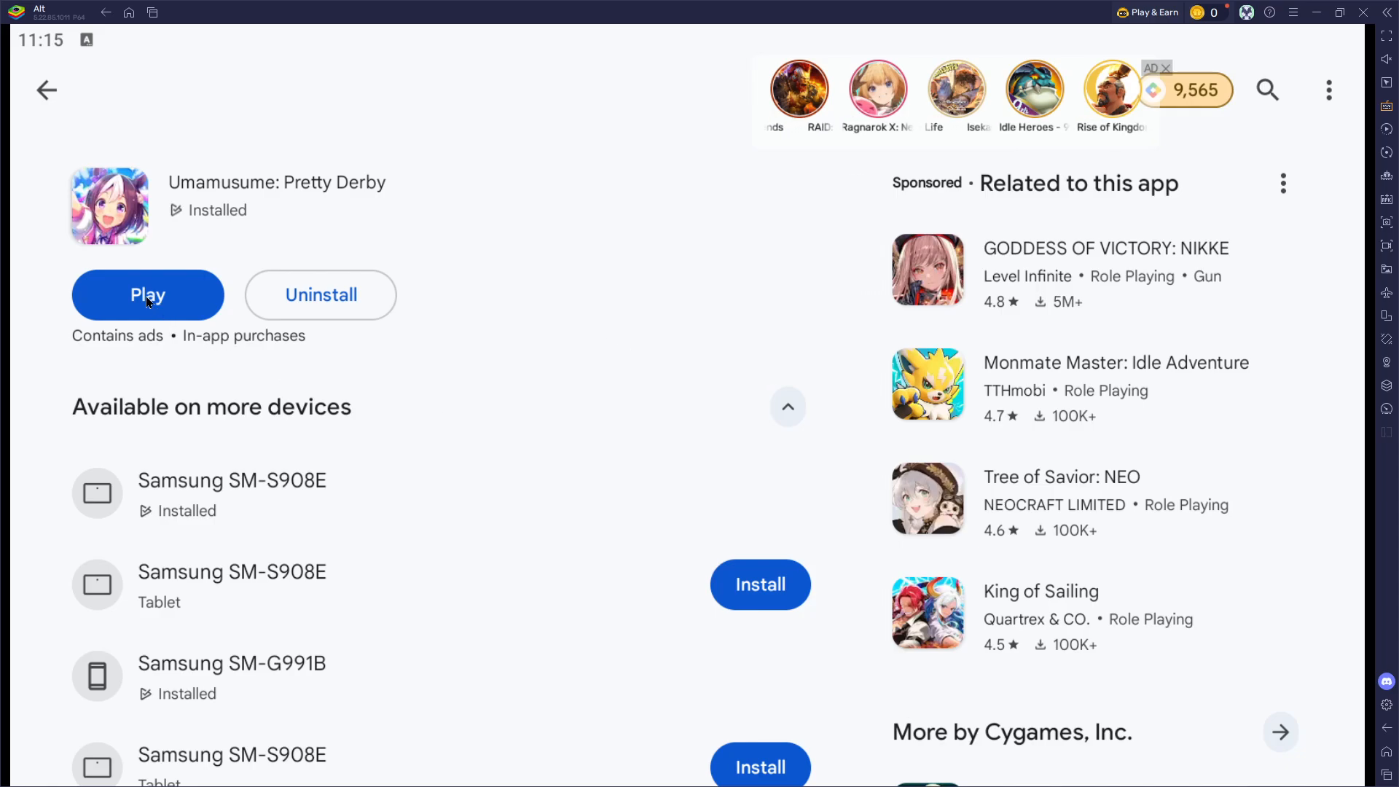
- Launch the installed Umamusume: Pretty Derby game from its store page
click(148, 294)
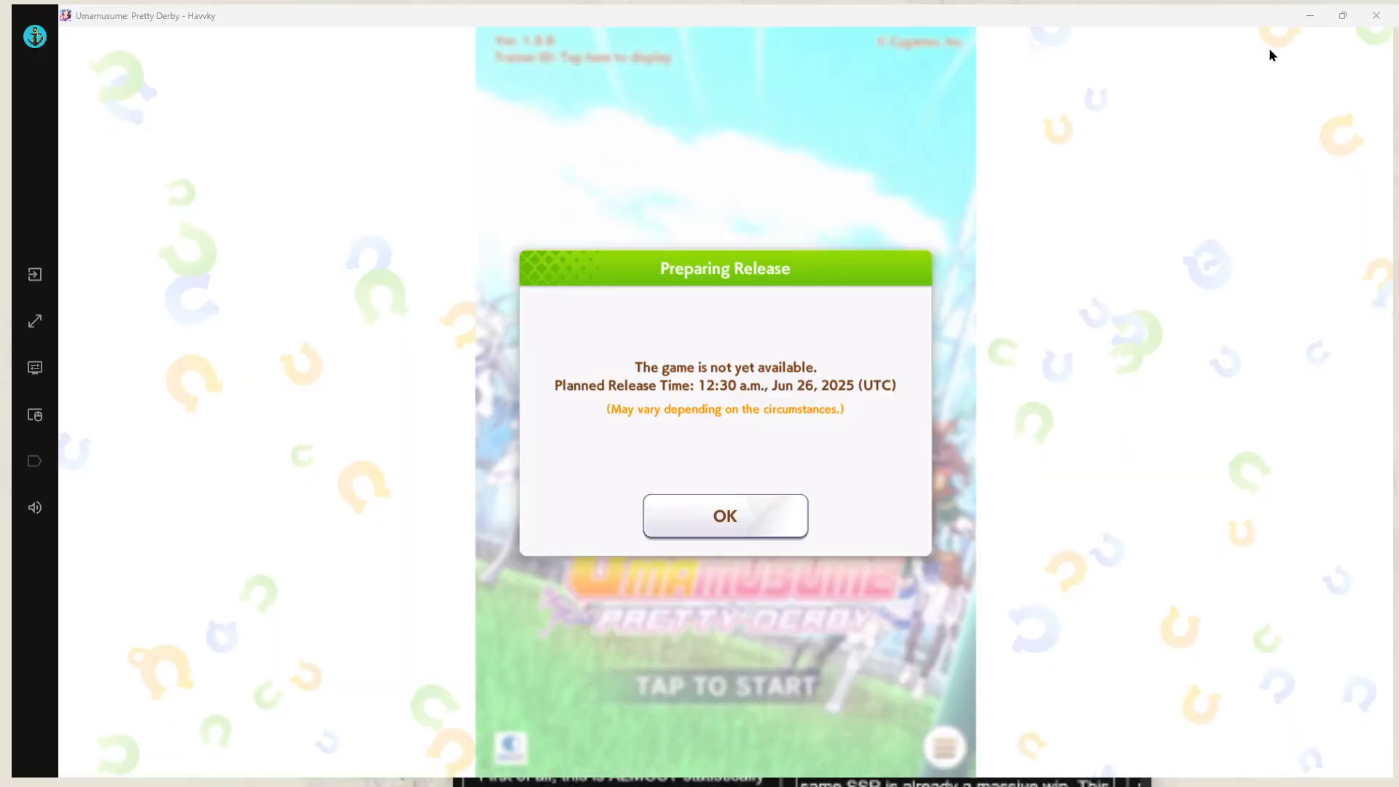
- Dismiss the Preparing Release notice and start the game via TAP TO START
click(724, 516)
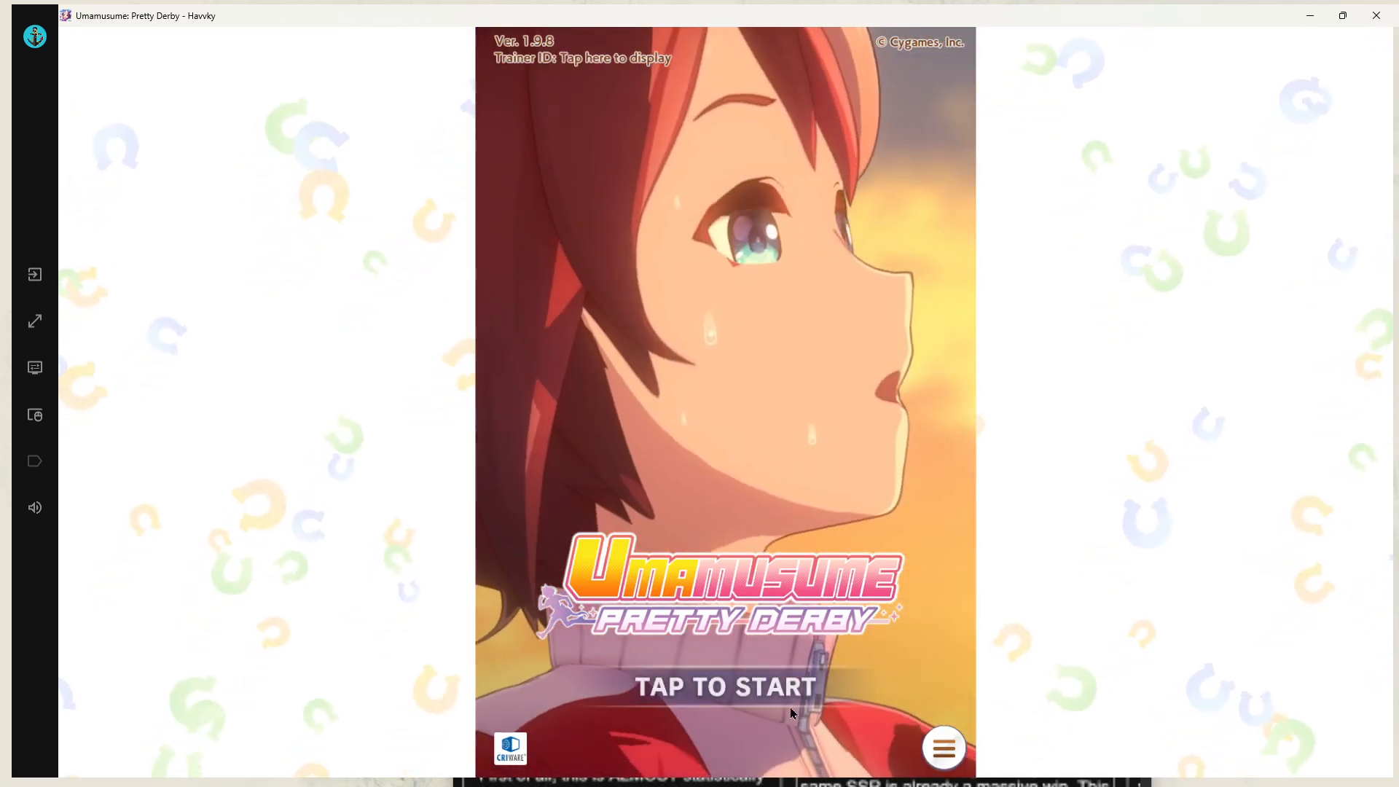
click(724, 687)
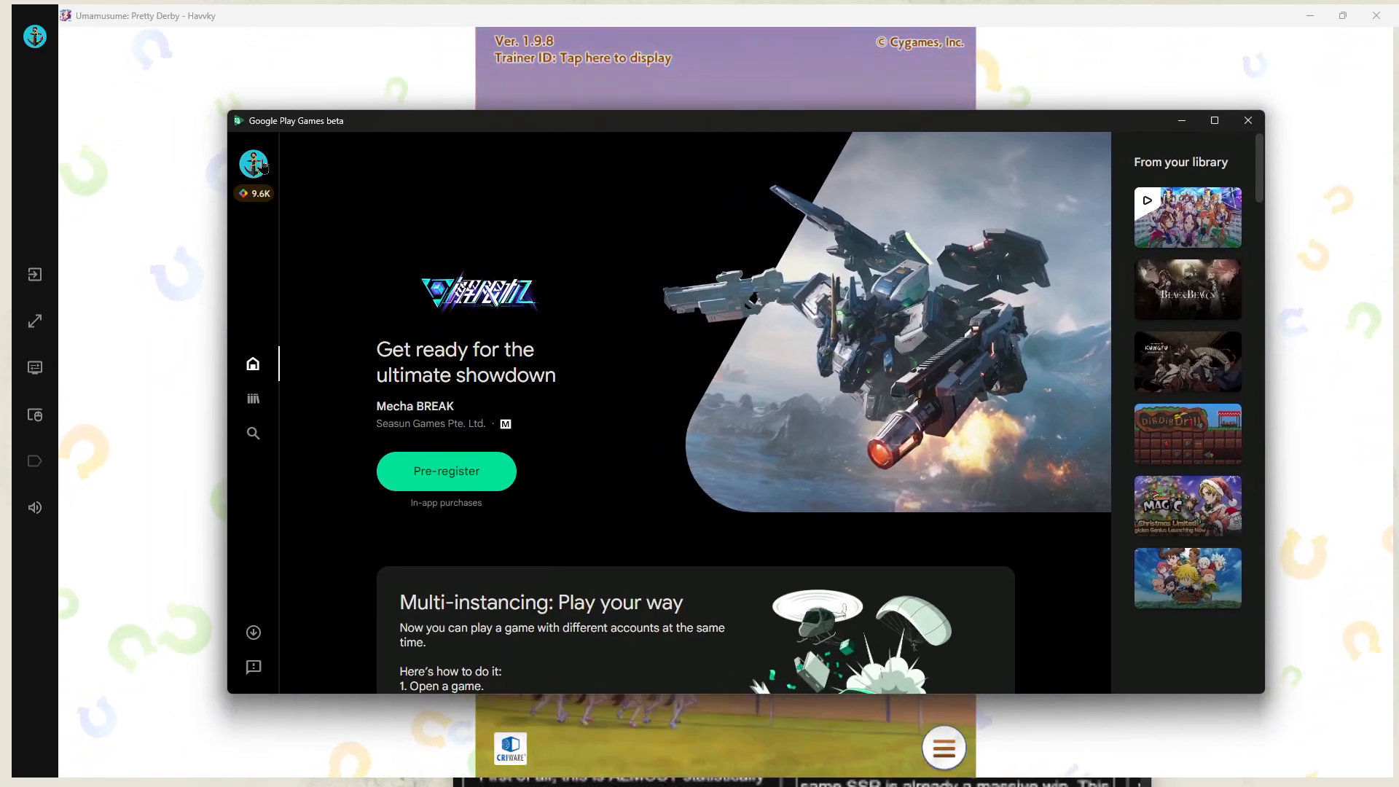
- Switch to the second signed-in Google account and search the catalogue for 'umamusum'
click(254, 165)
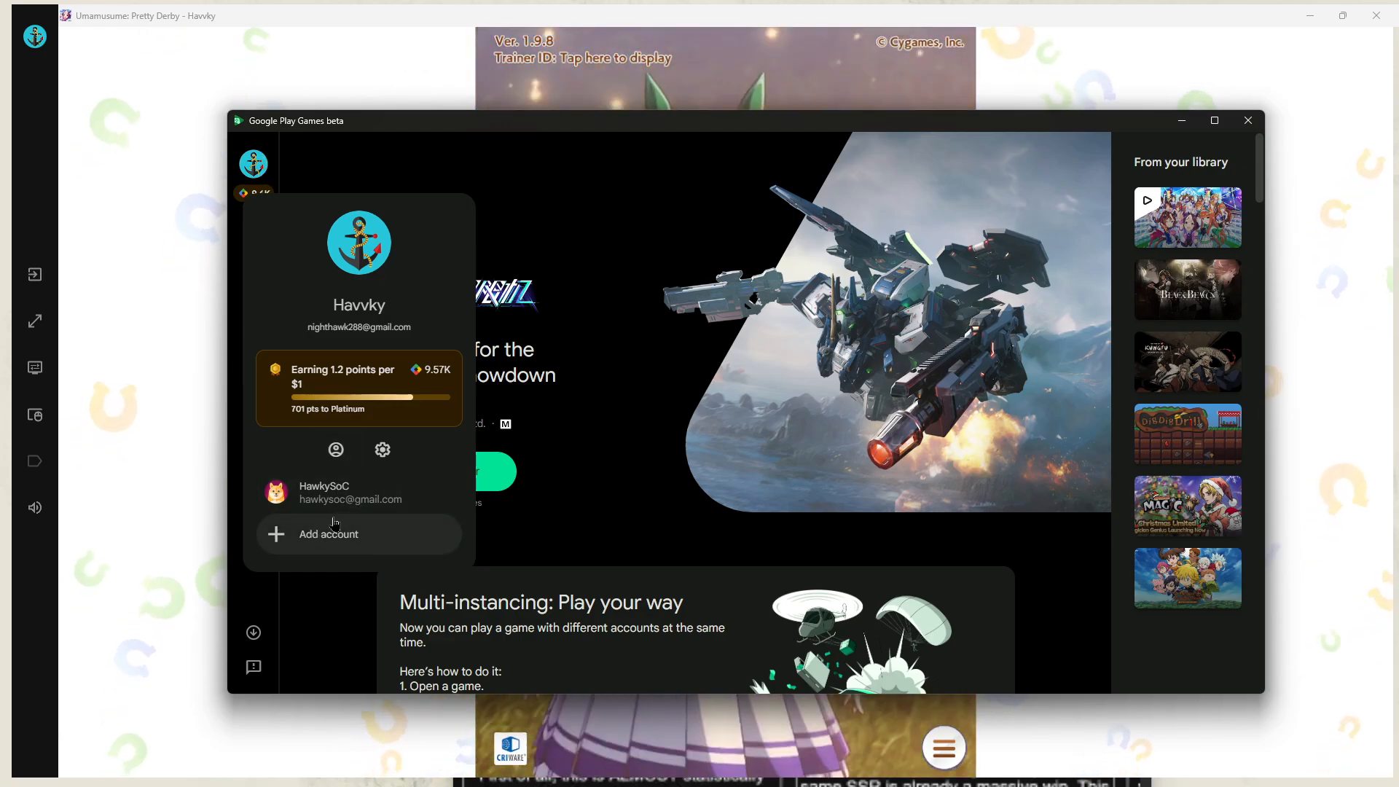
mouse_move(349, 492)
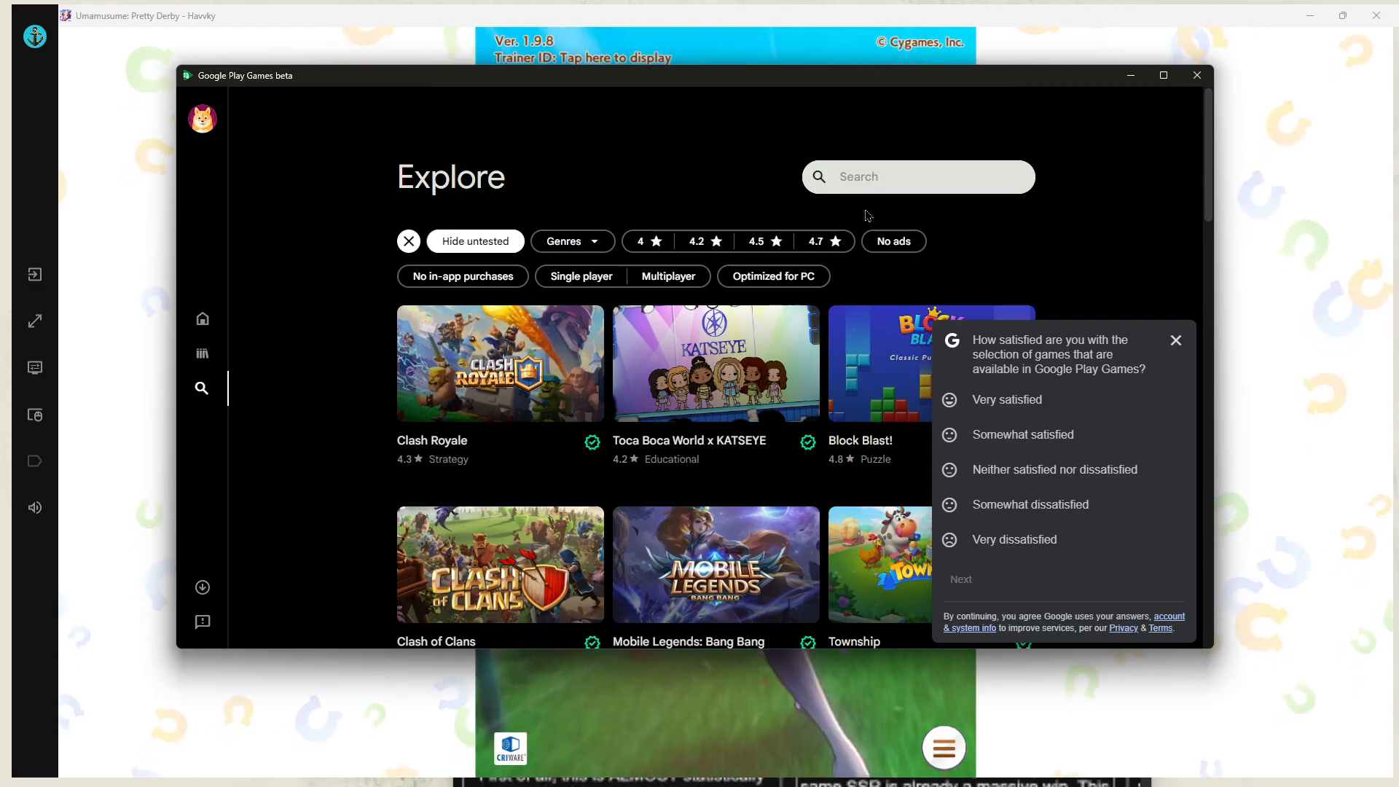
text(umamusum)
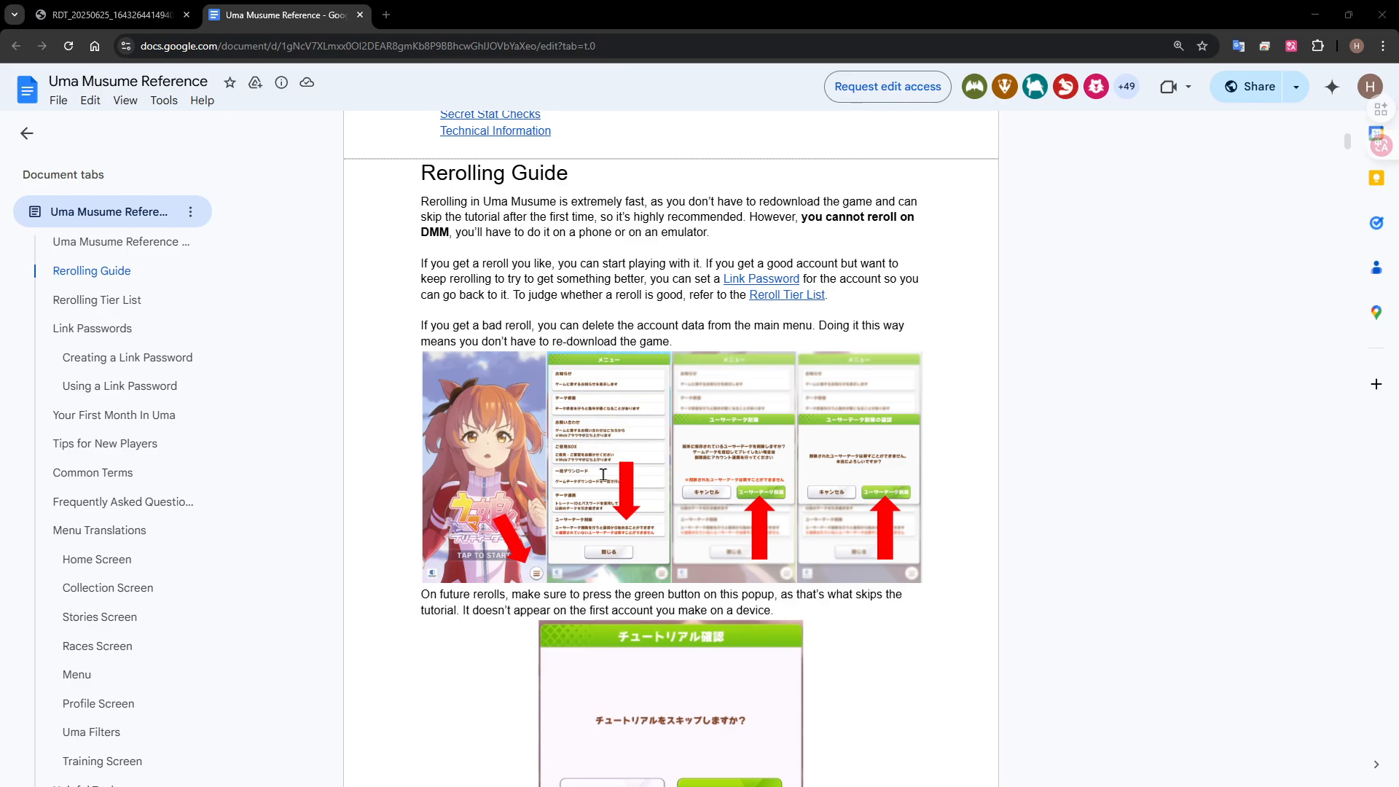
mouse_move(547, 346)
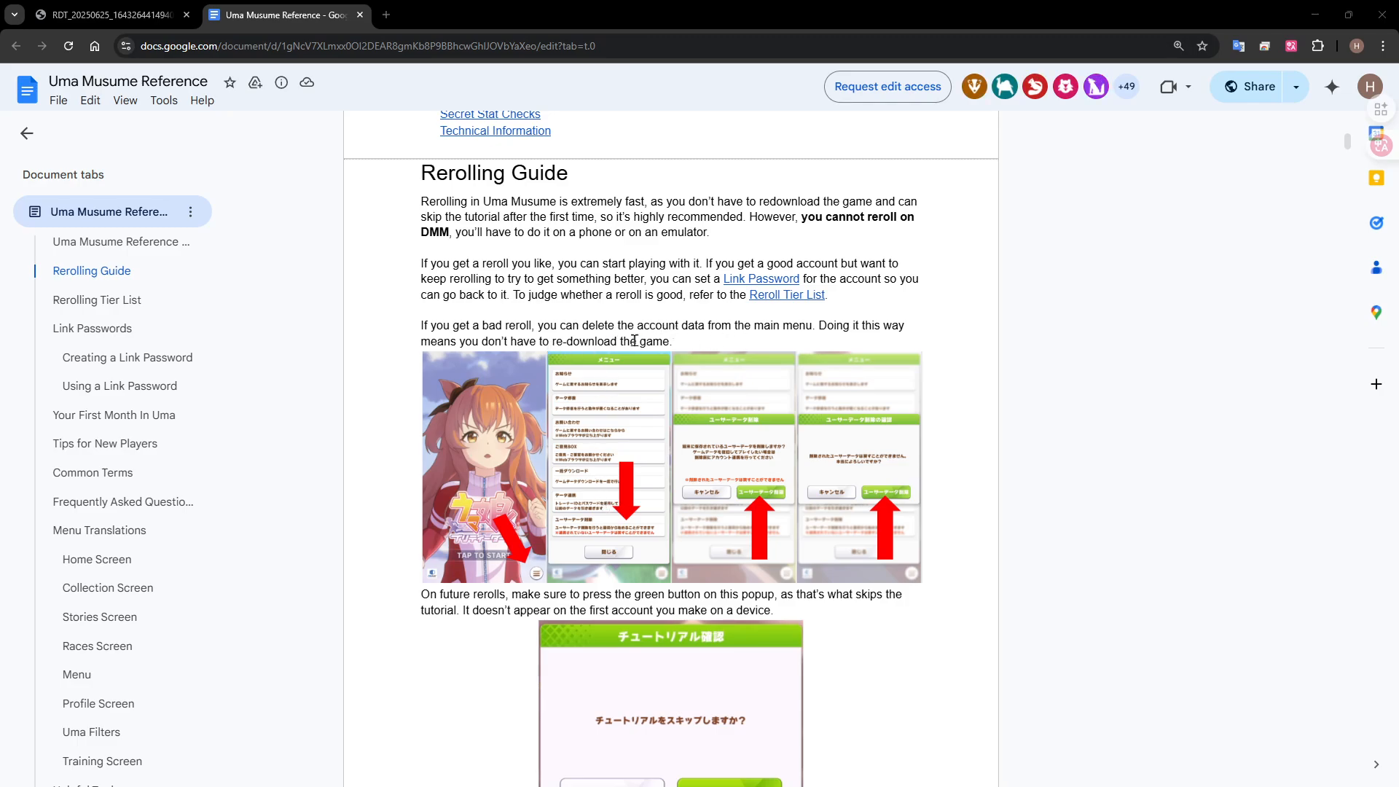
- Read down the Rerolling Guide, jump to the Link Passwords section, then move to the flowchart tab
scroll(down, 3)
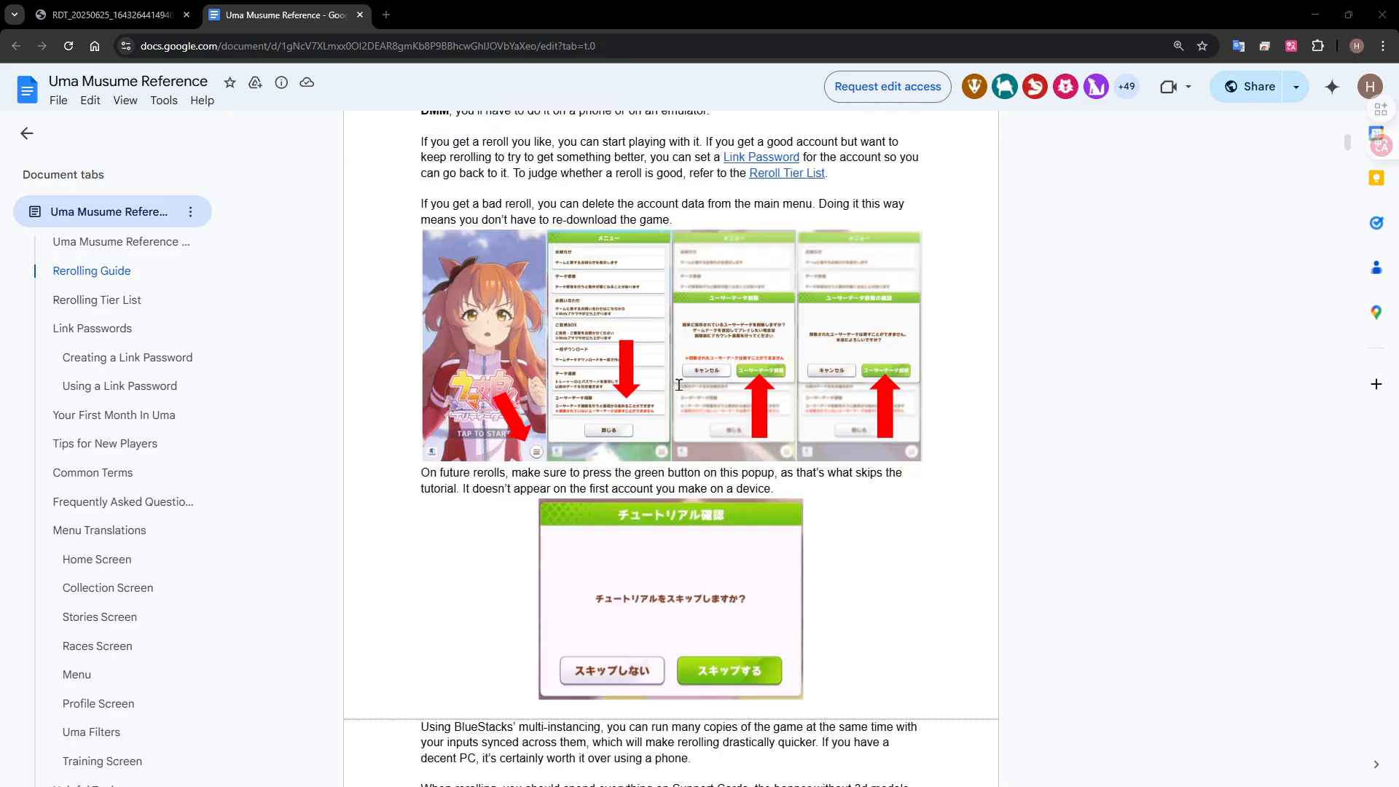
mouse_move(617, 485)
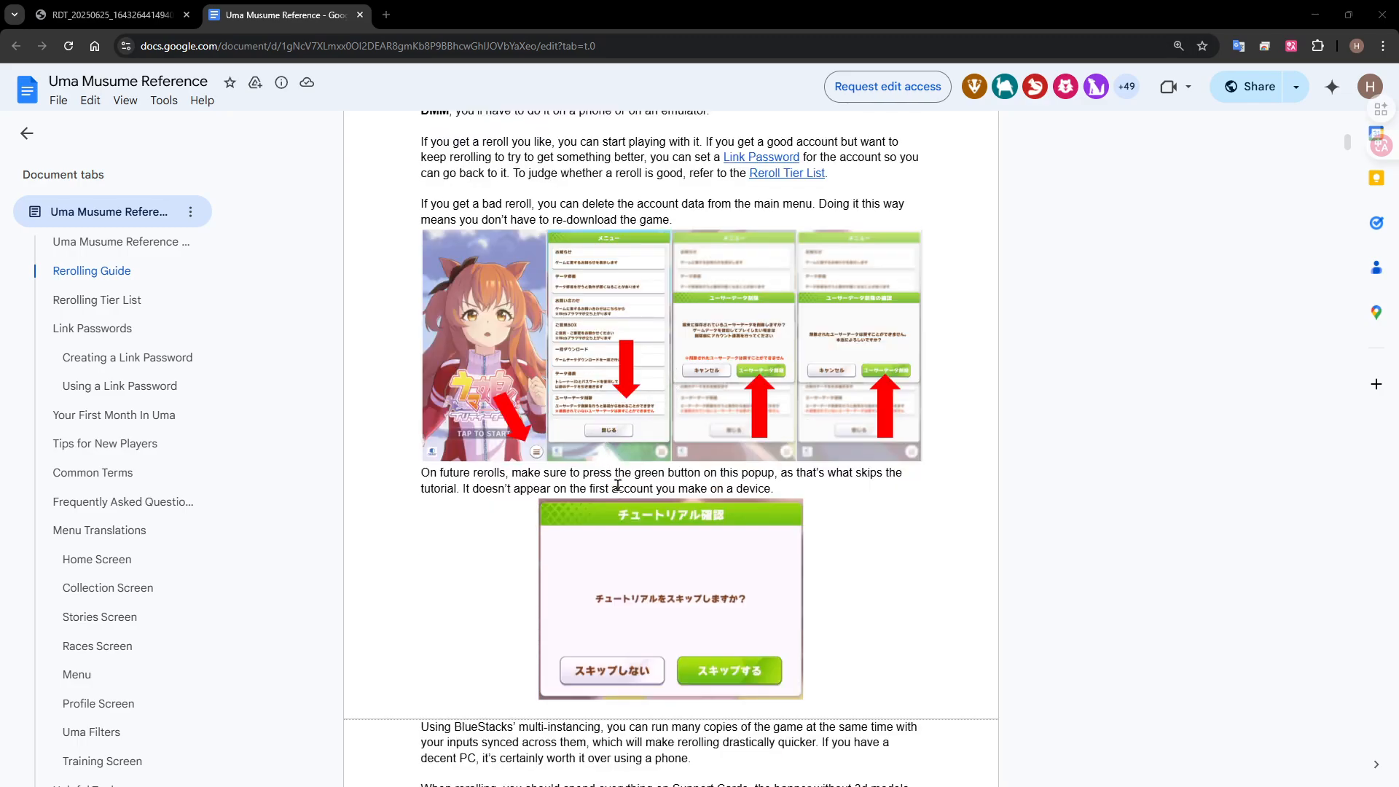
scroll(down, 3)
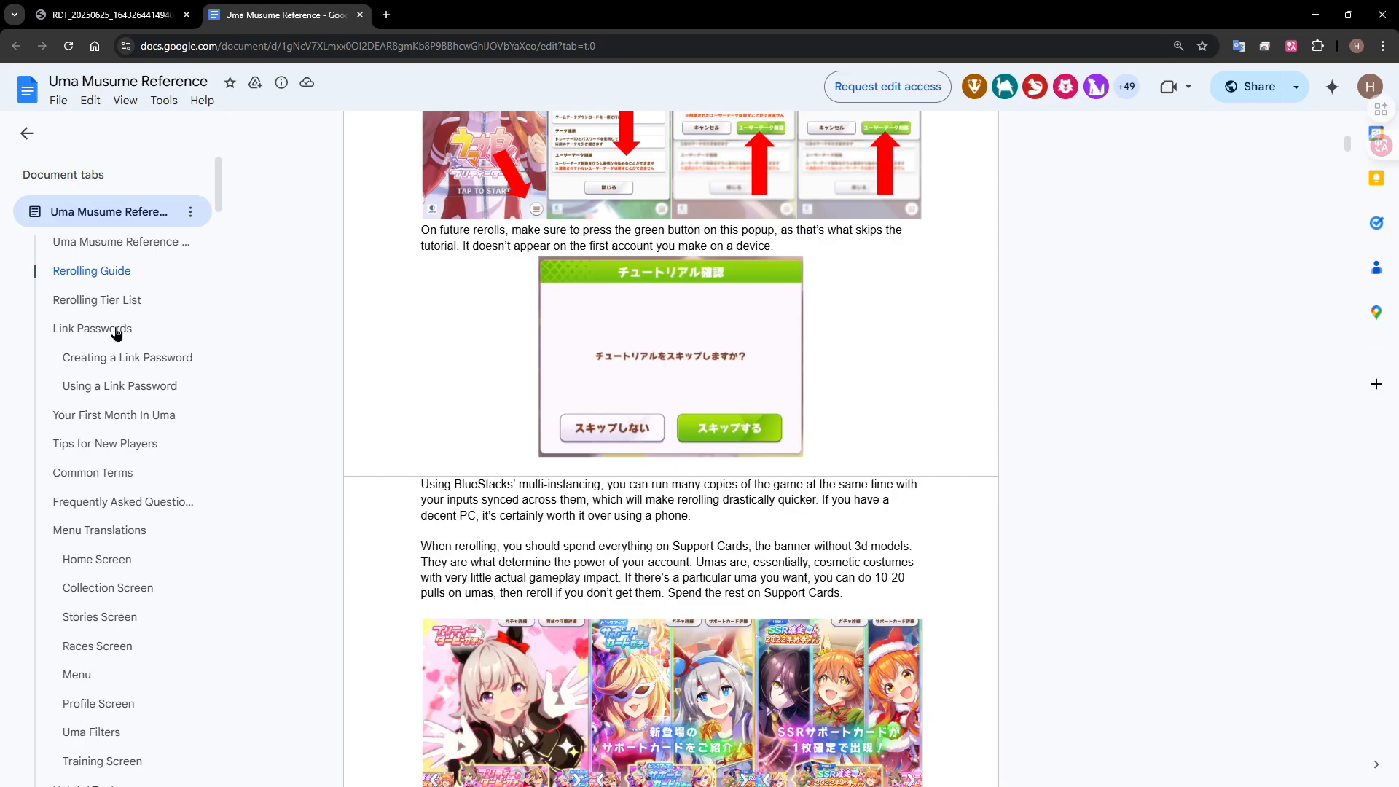
click(90, 328)
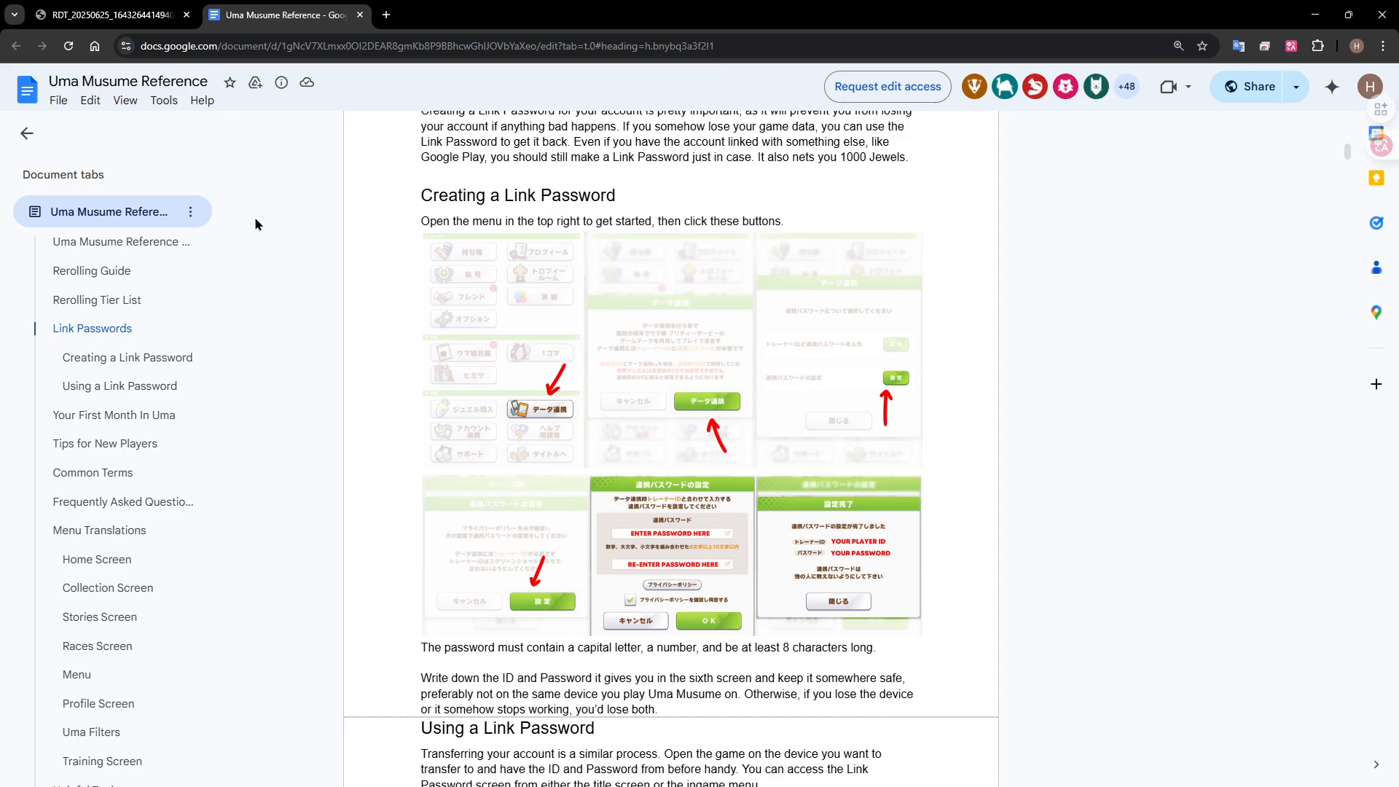
click(106, 15)
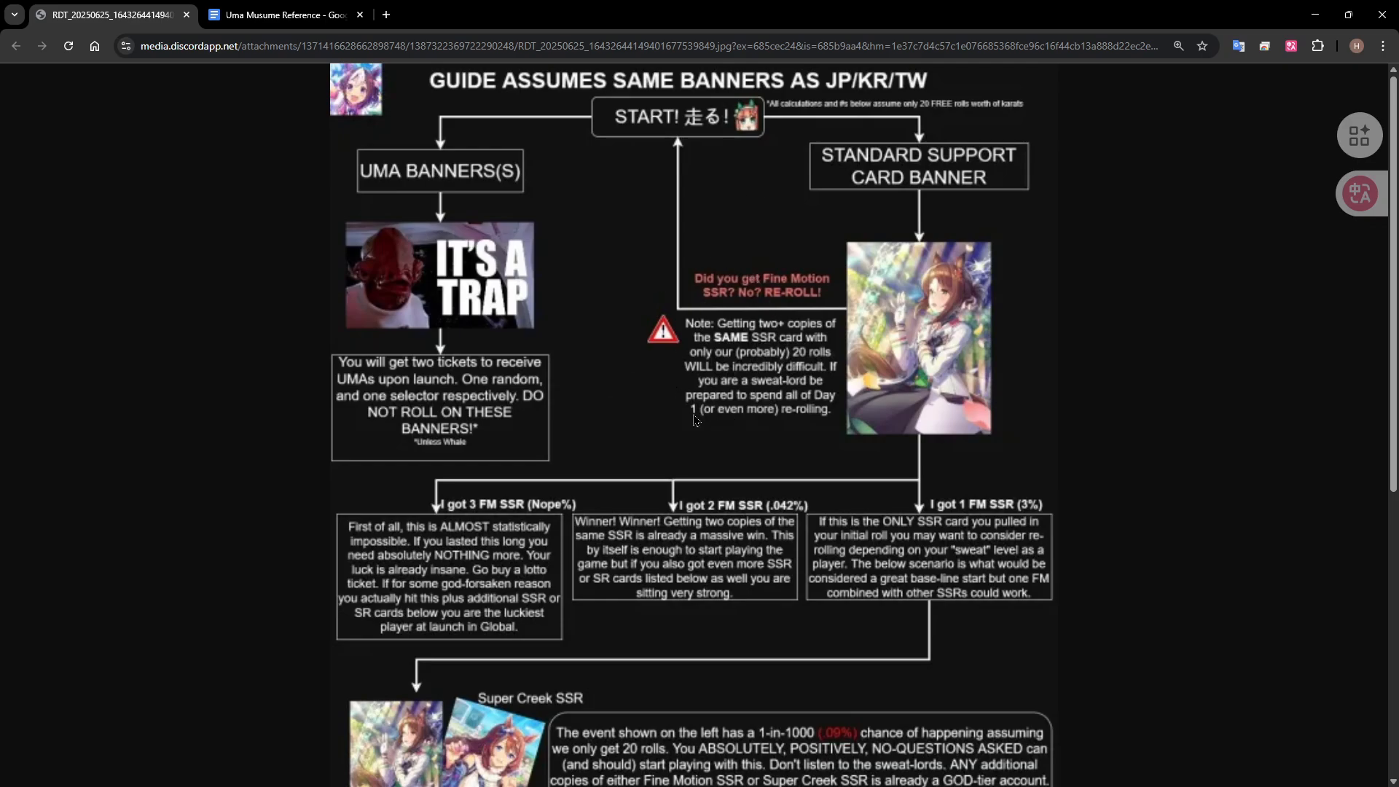
mouse_move(845, 357)
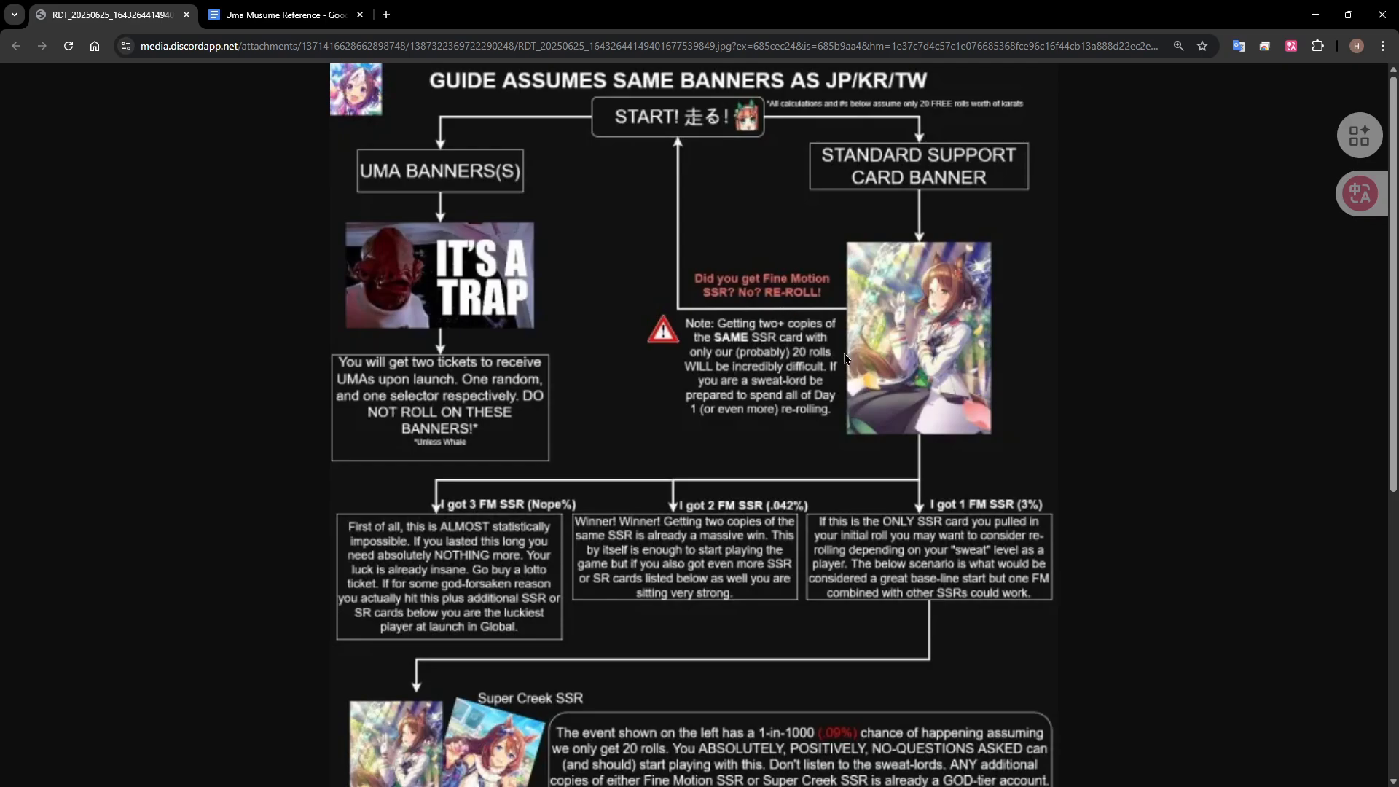
mouse_move(797, 204)
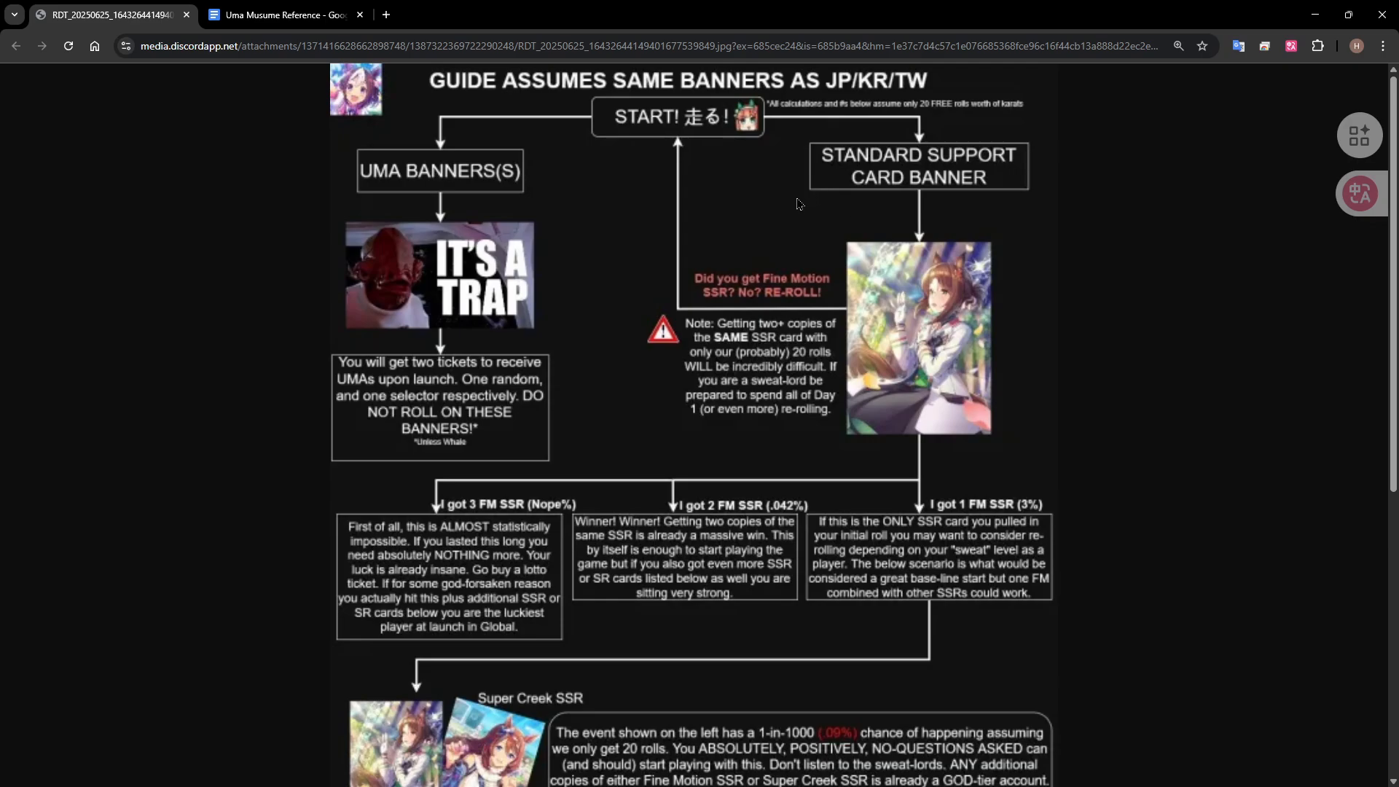
mouse_move(810, 352)
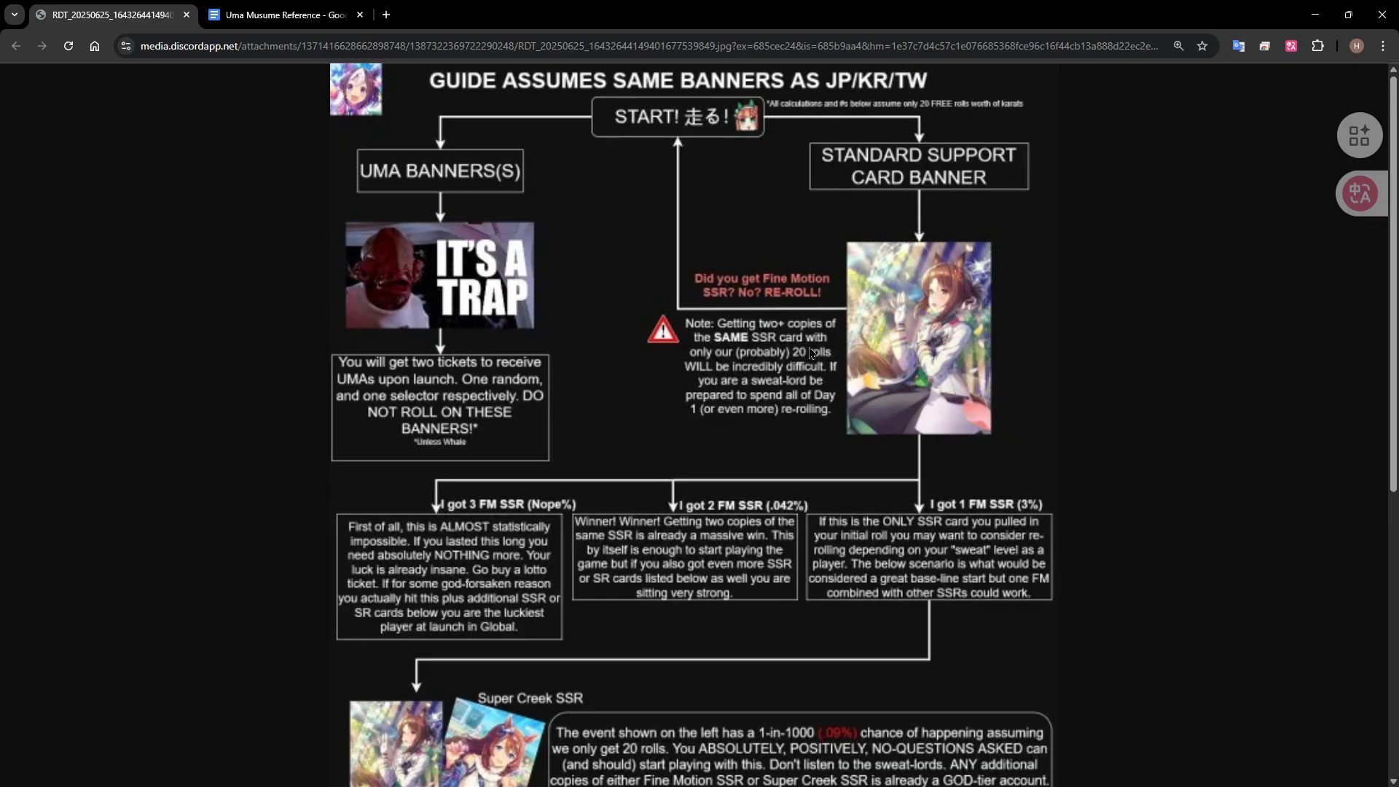
- Scroll through the reroll flowchart's Fine Motion SSR branches down to its final rerolling warning
scroll(down, 3)
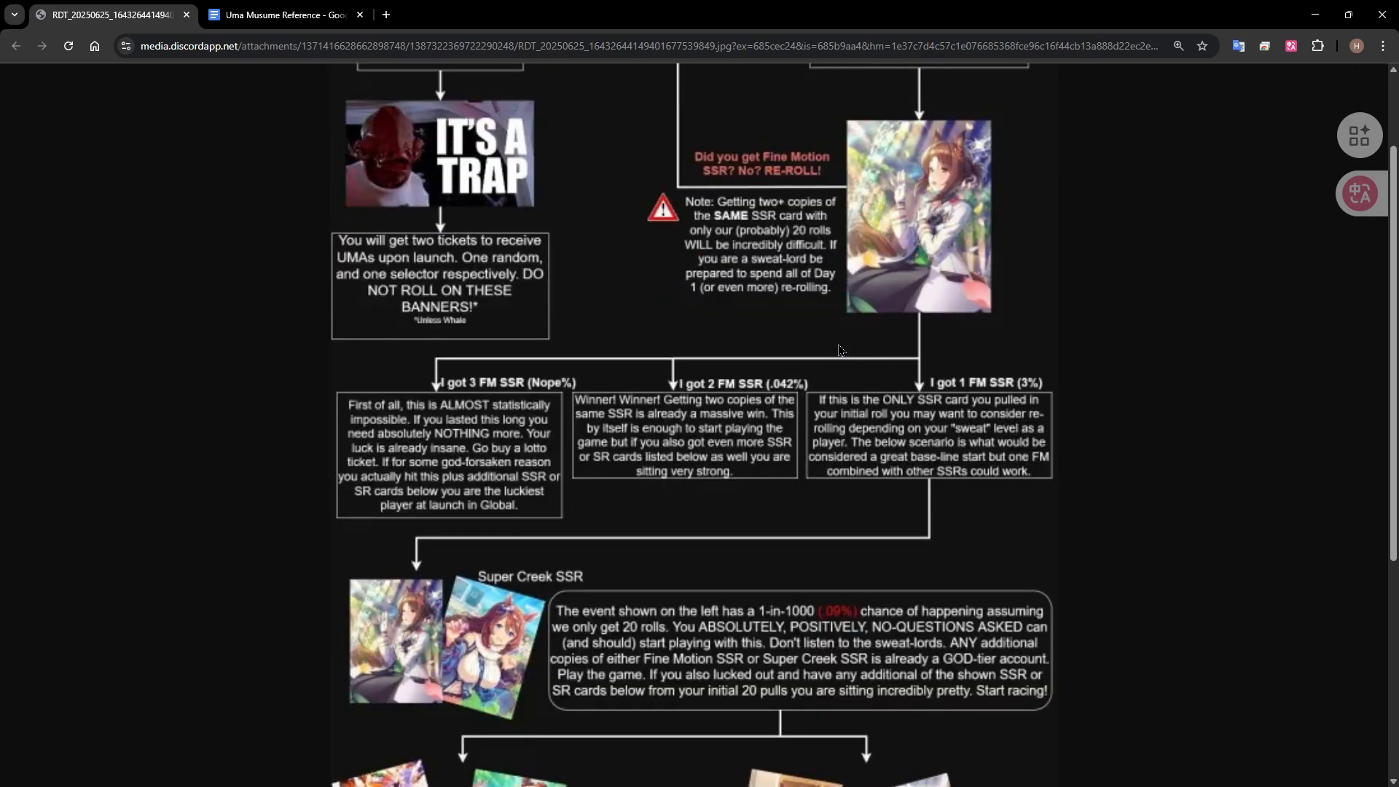
mouse_move(719, 576)
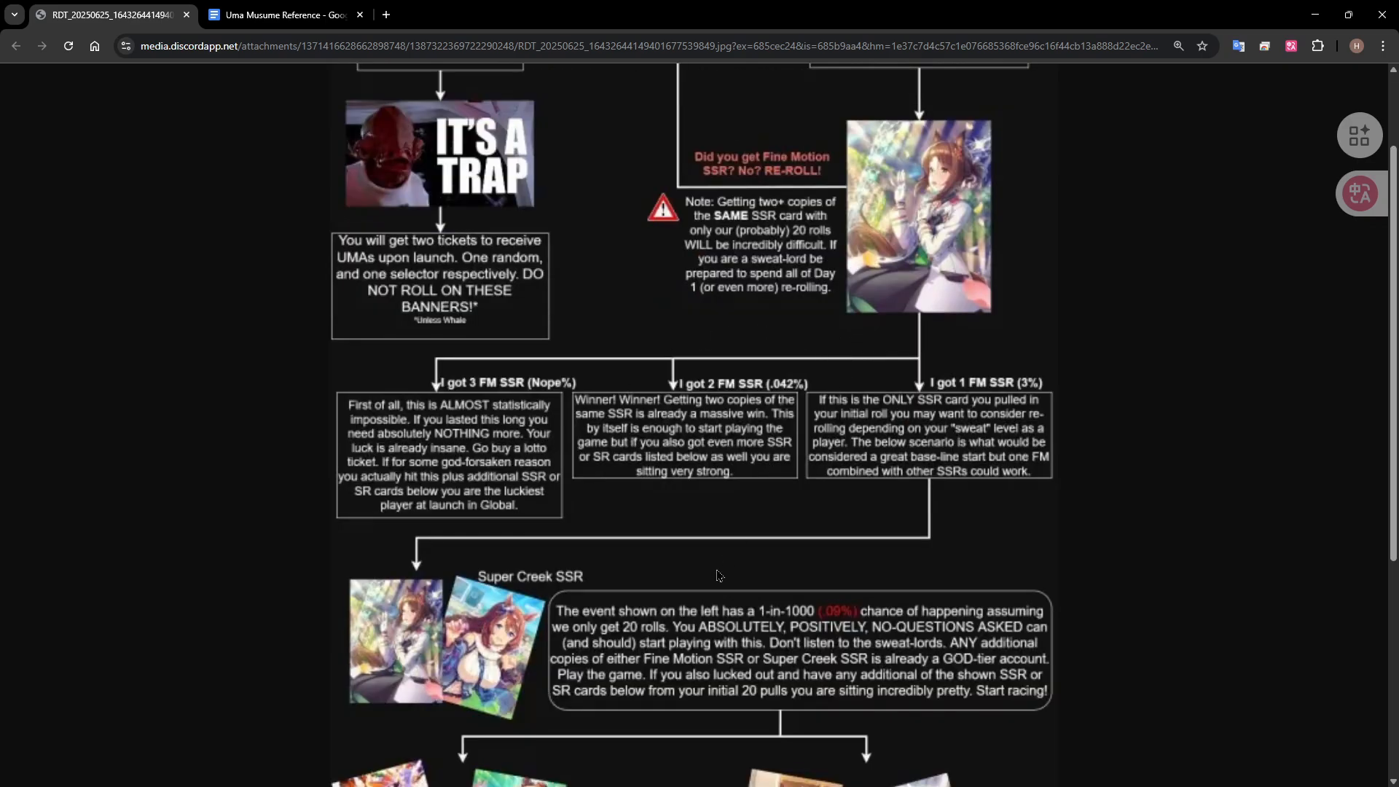
mouse_move(901, 279)
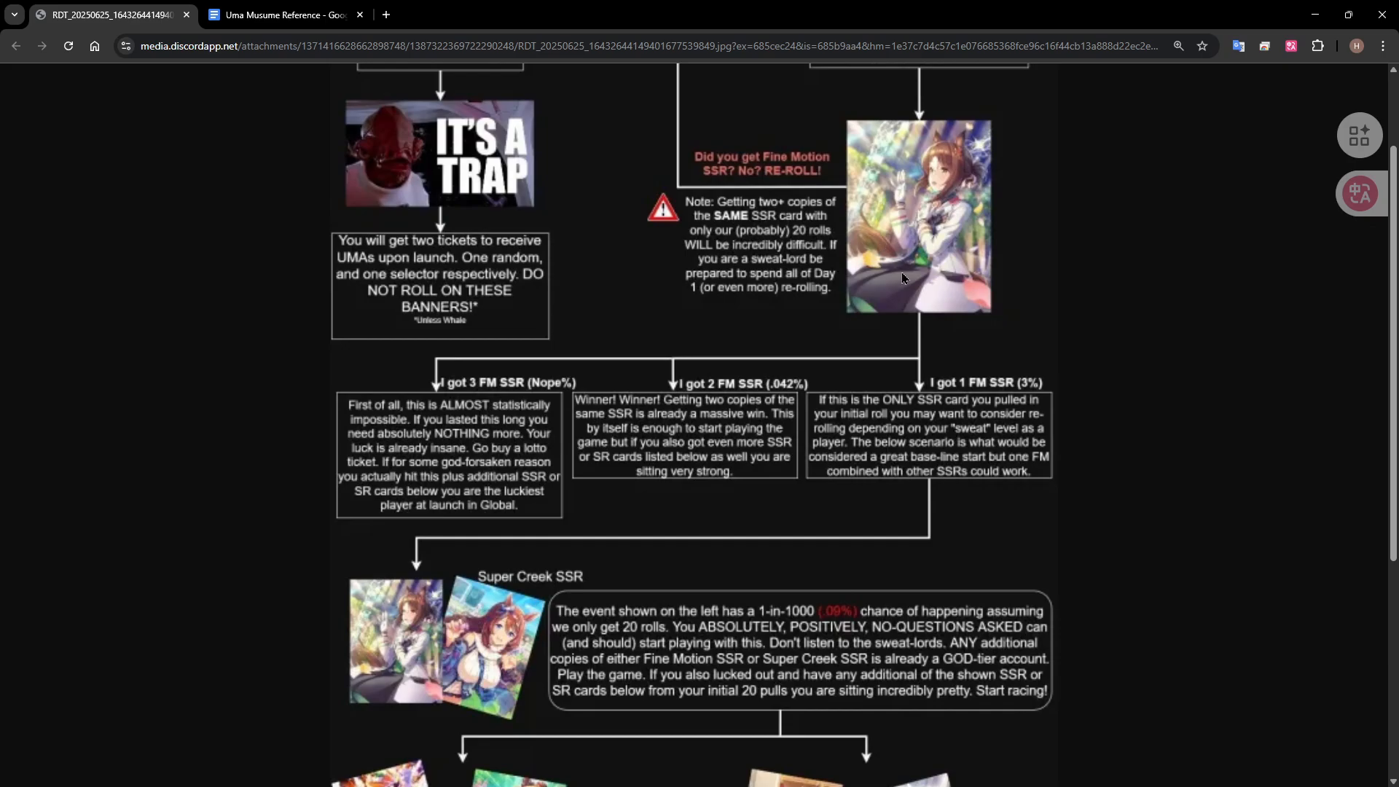
scroll(up, 3)
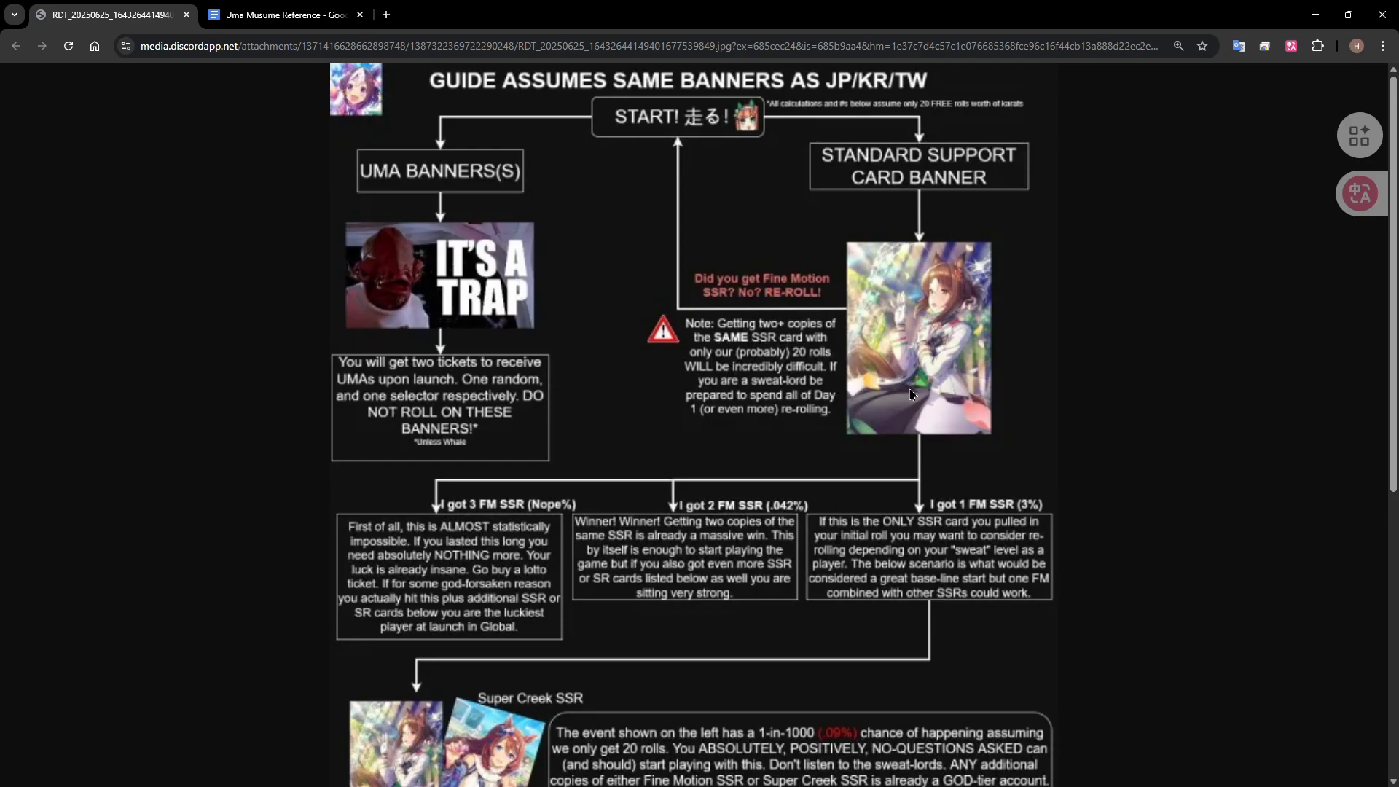
mouse_move(830, 407)
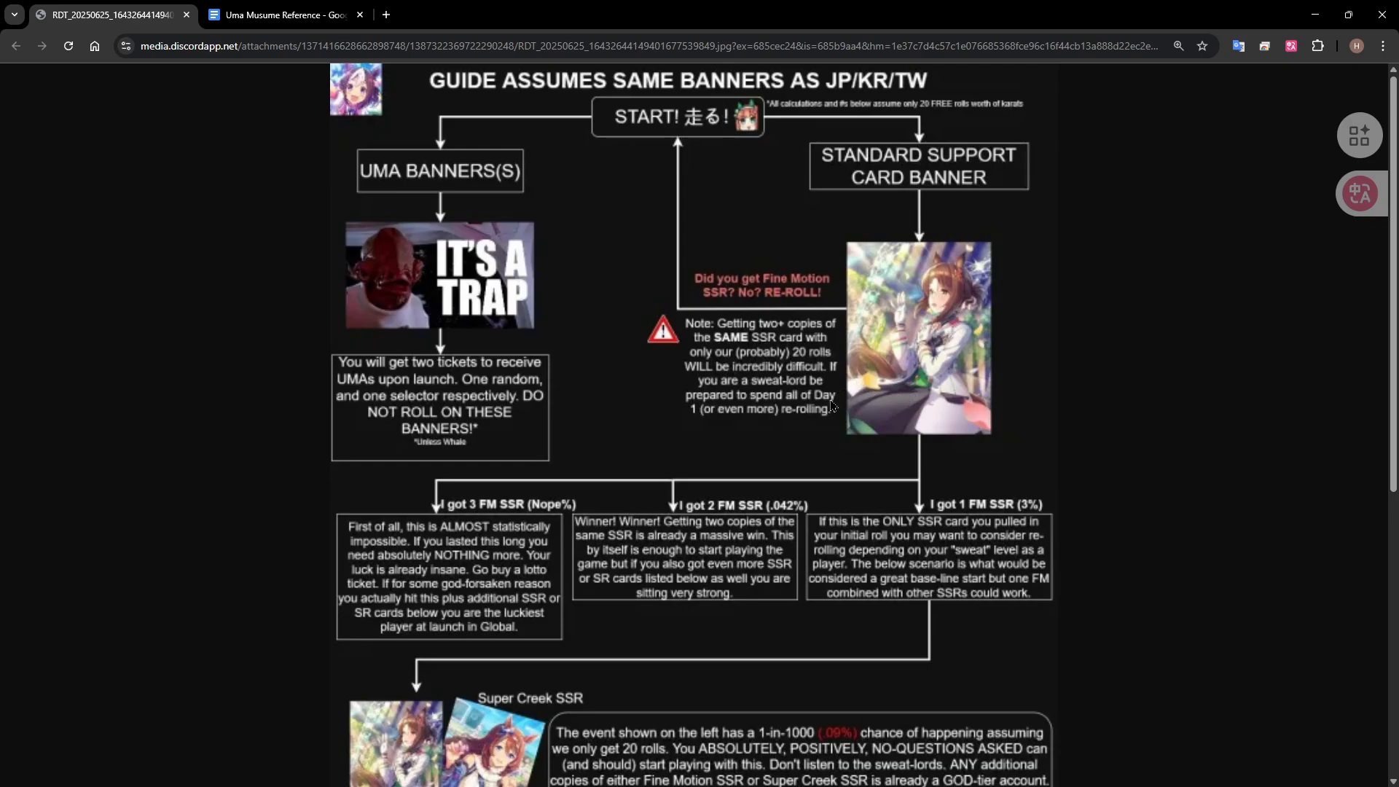
mouse_move(860, 376)
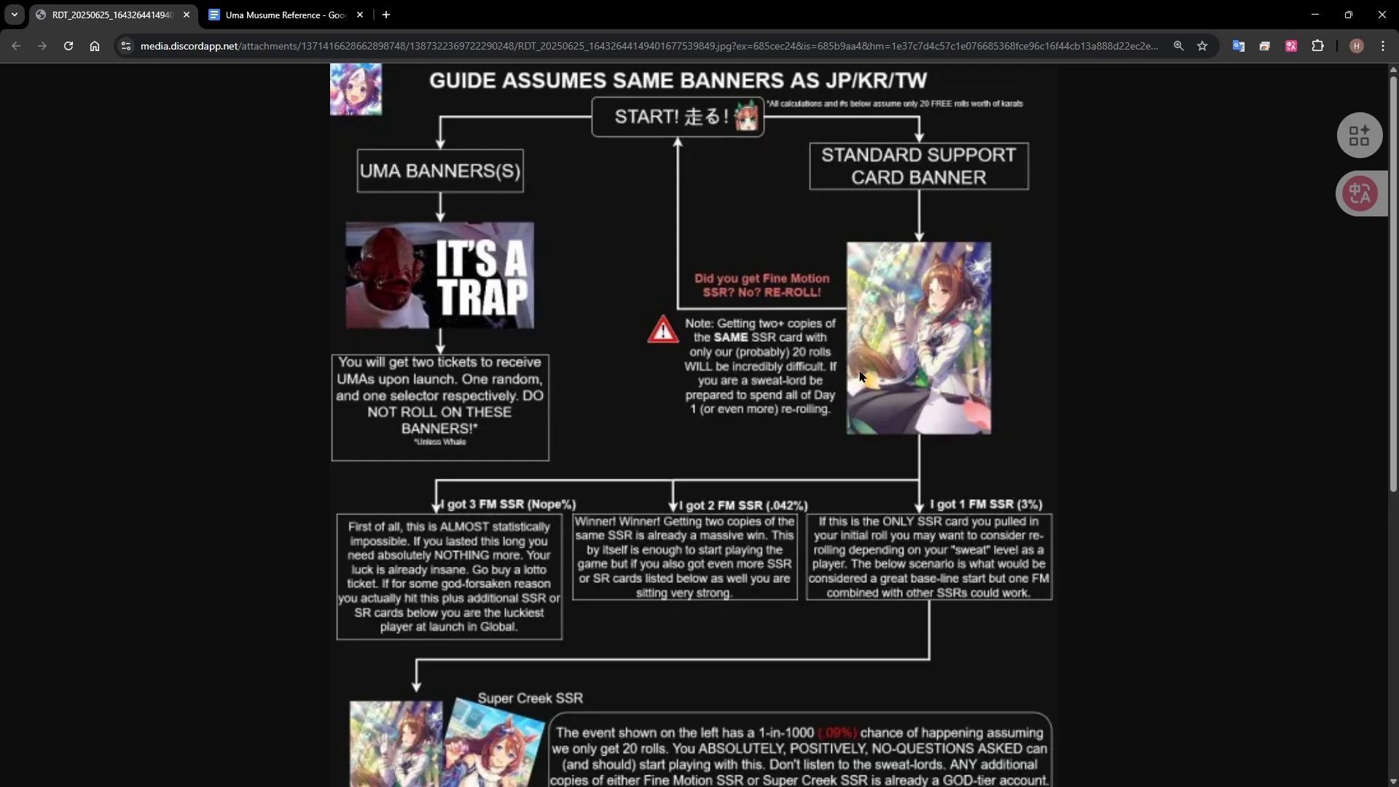
scroll(down, 3)
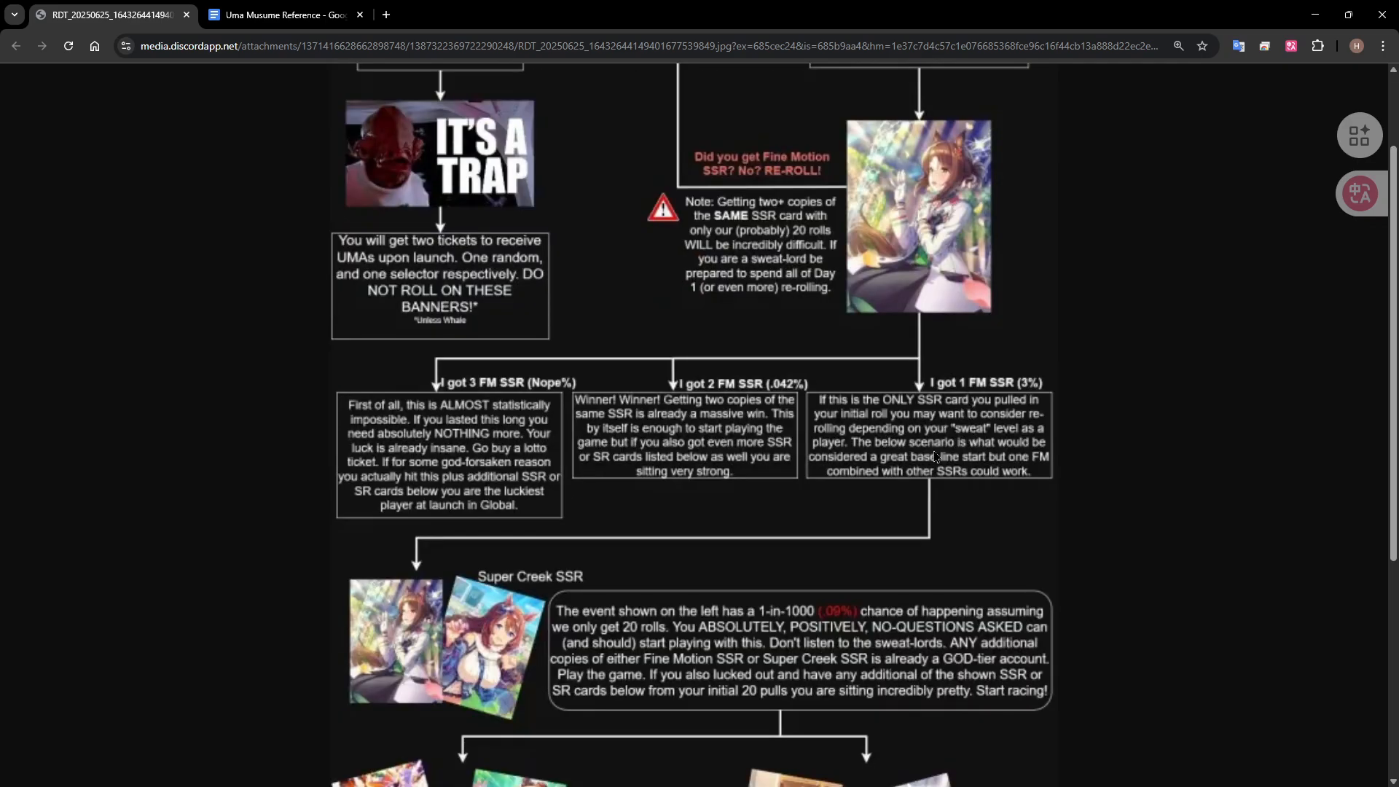
mouse_move(385, 664)
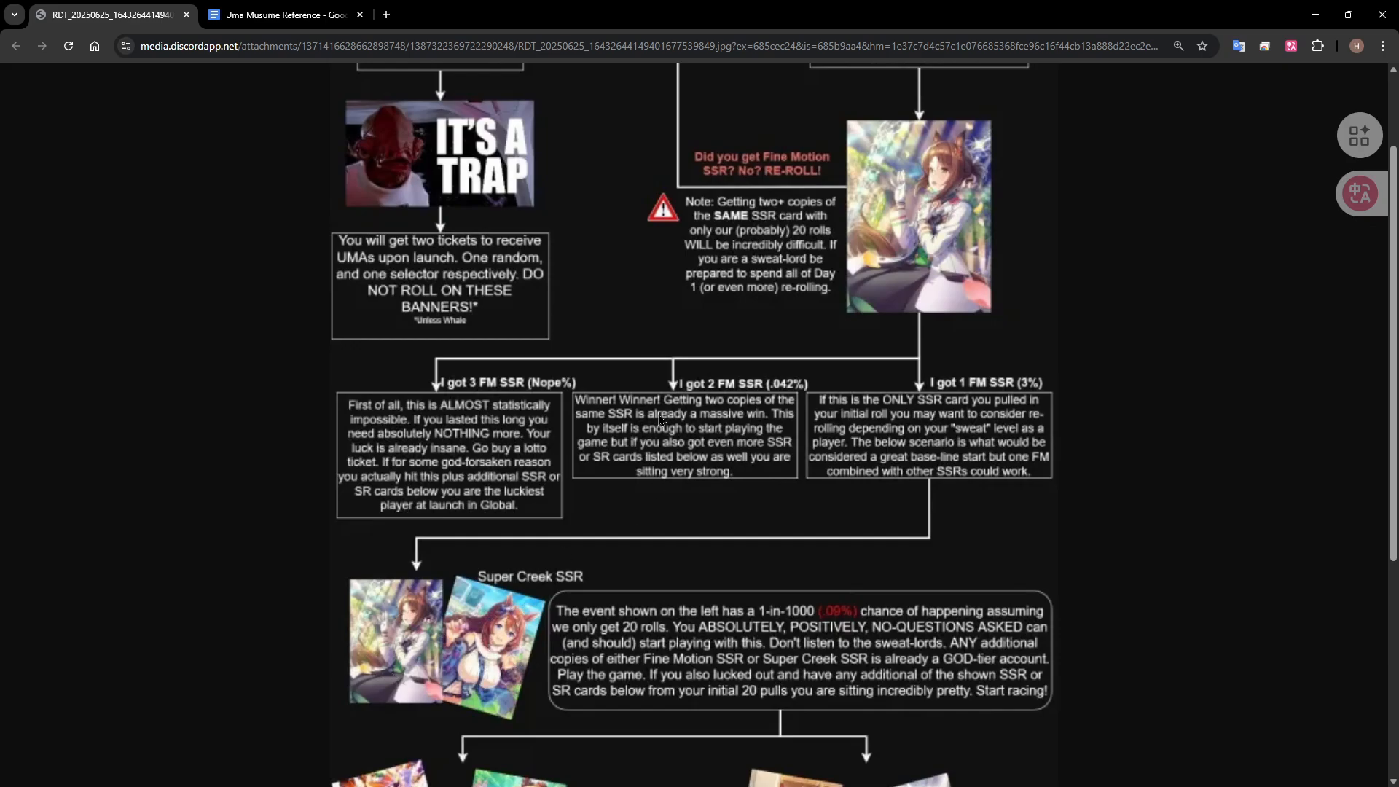
scroll(down, 3)
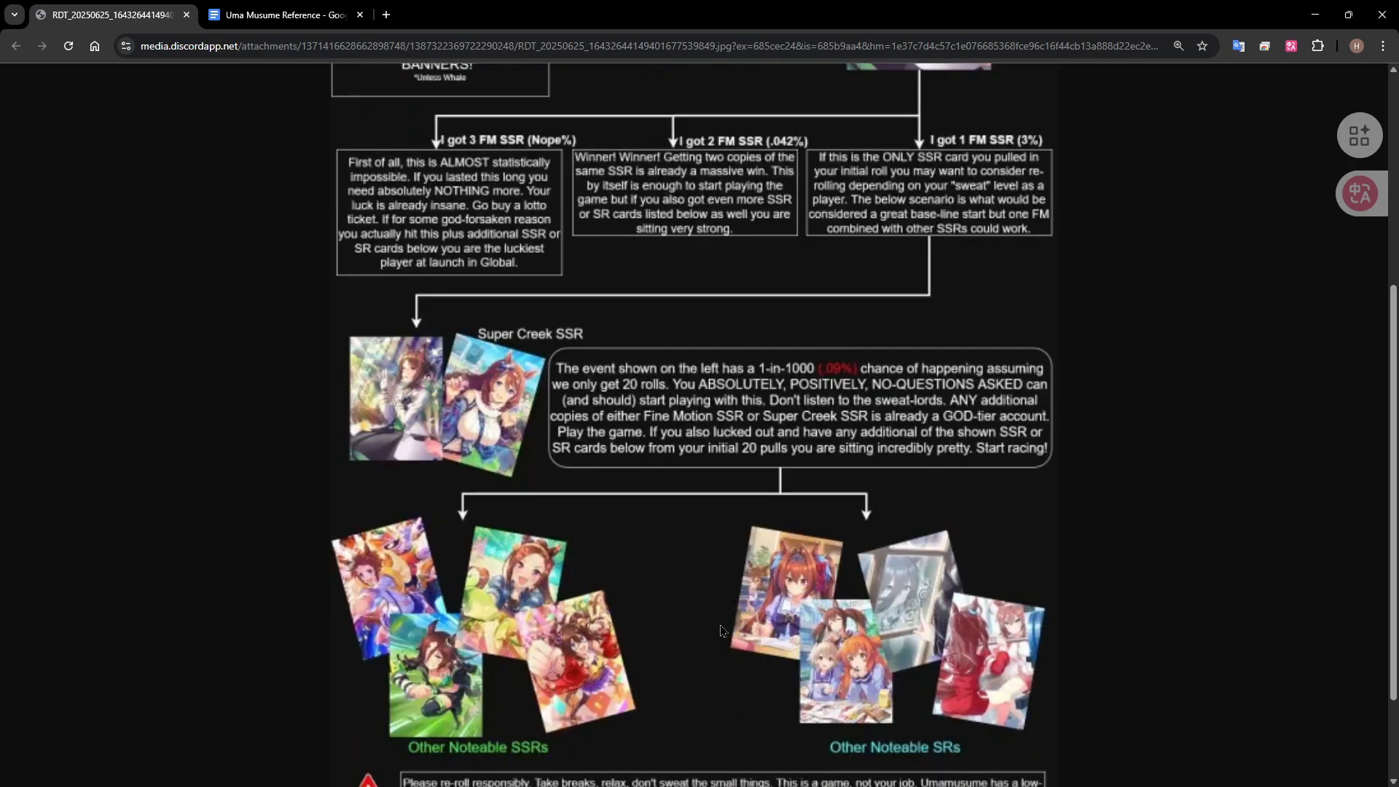
scroll(down, 3)
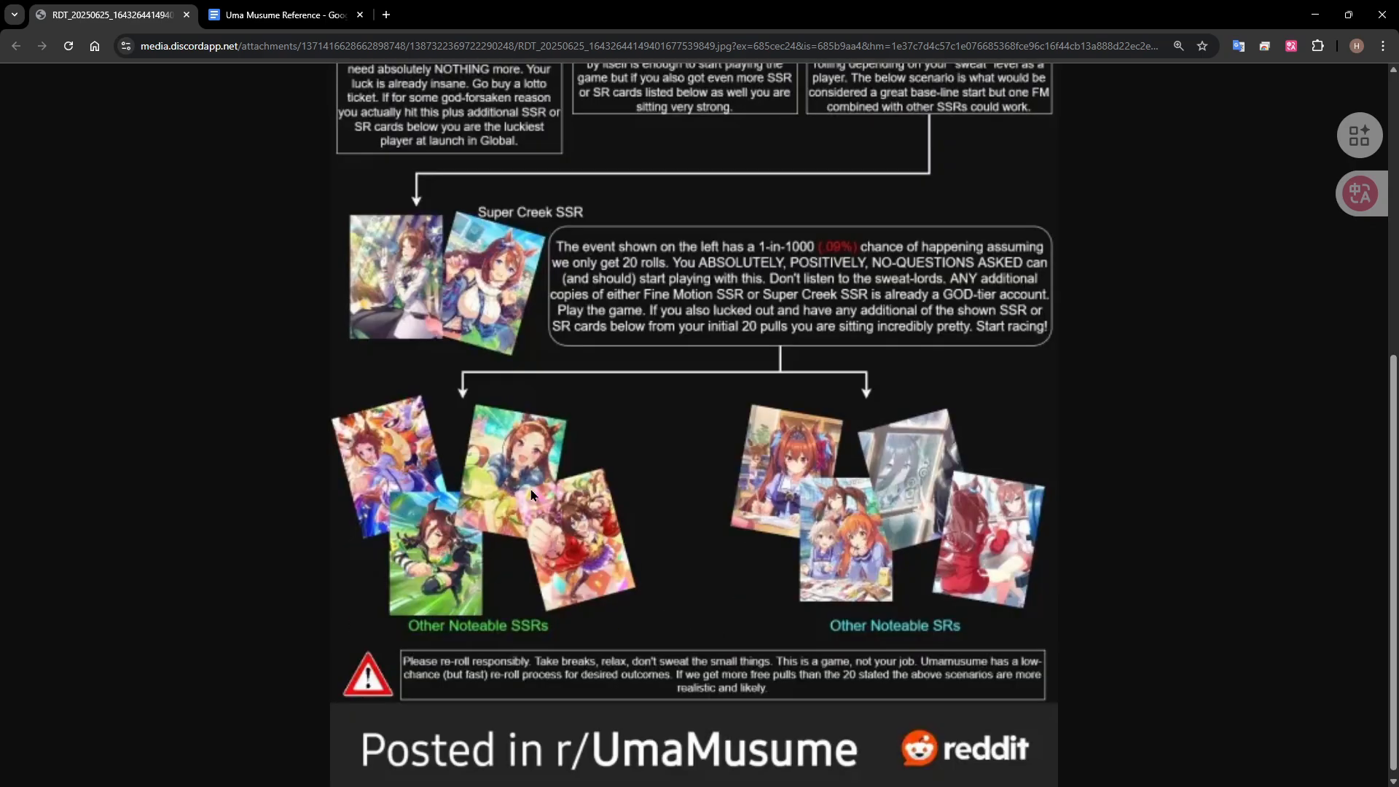
mouse_move(728, 605)
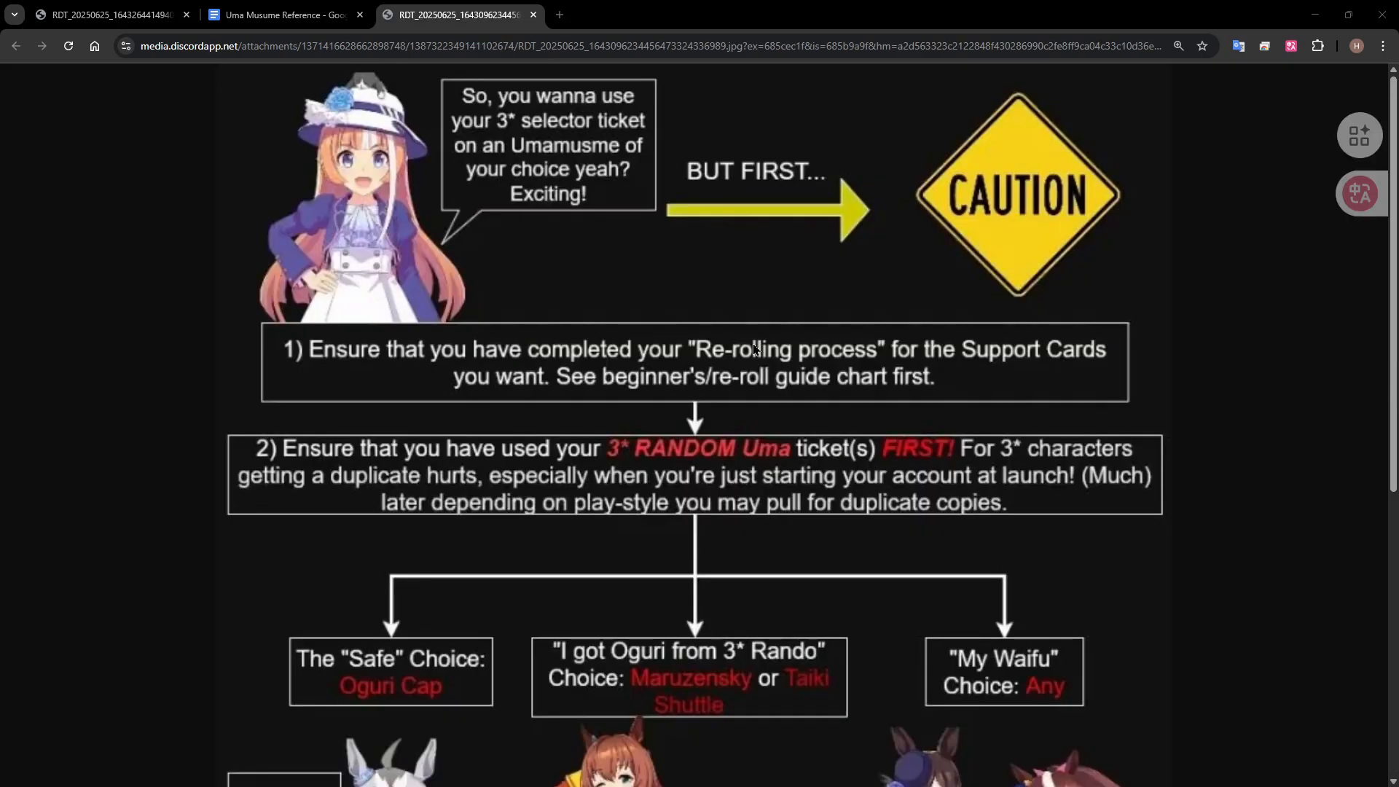
mouse_move(625, 459)
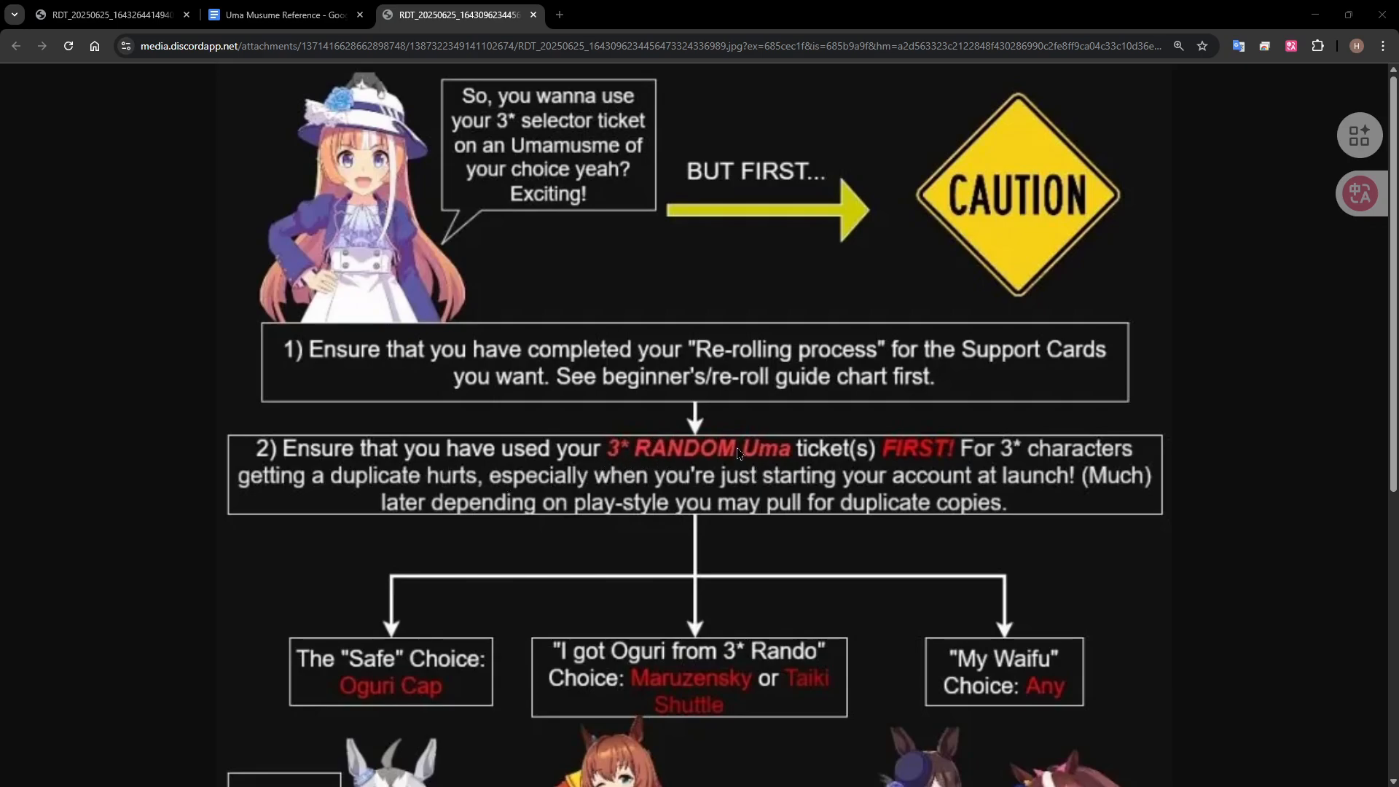
mouse_move(622, 464)
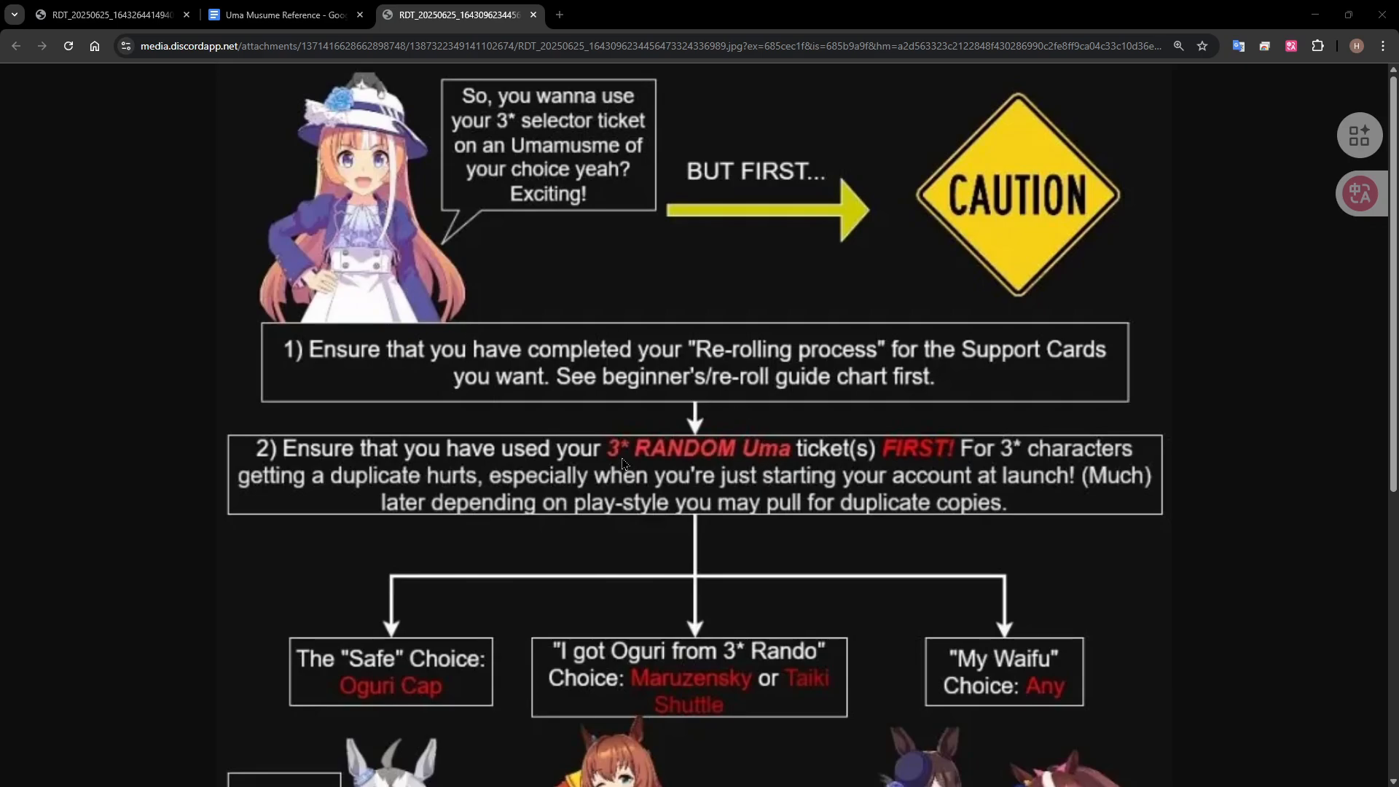
mouse_move(689, 465)
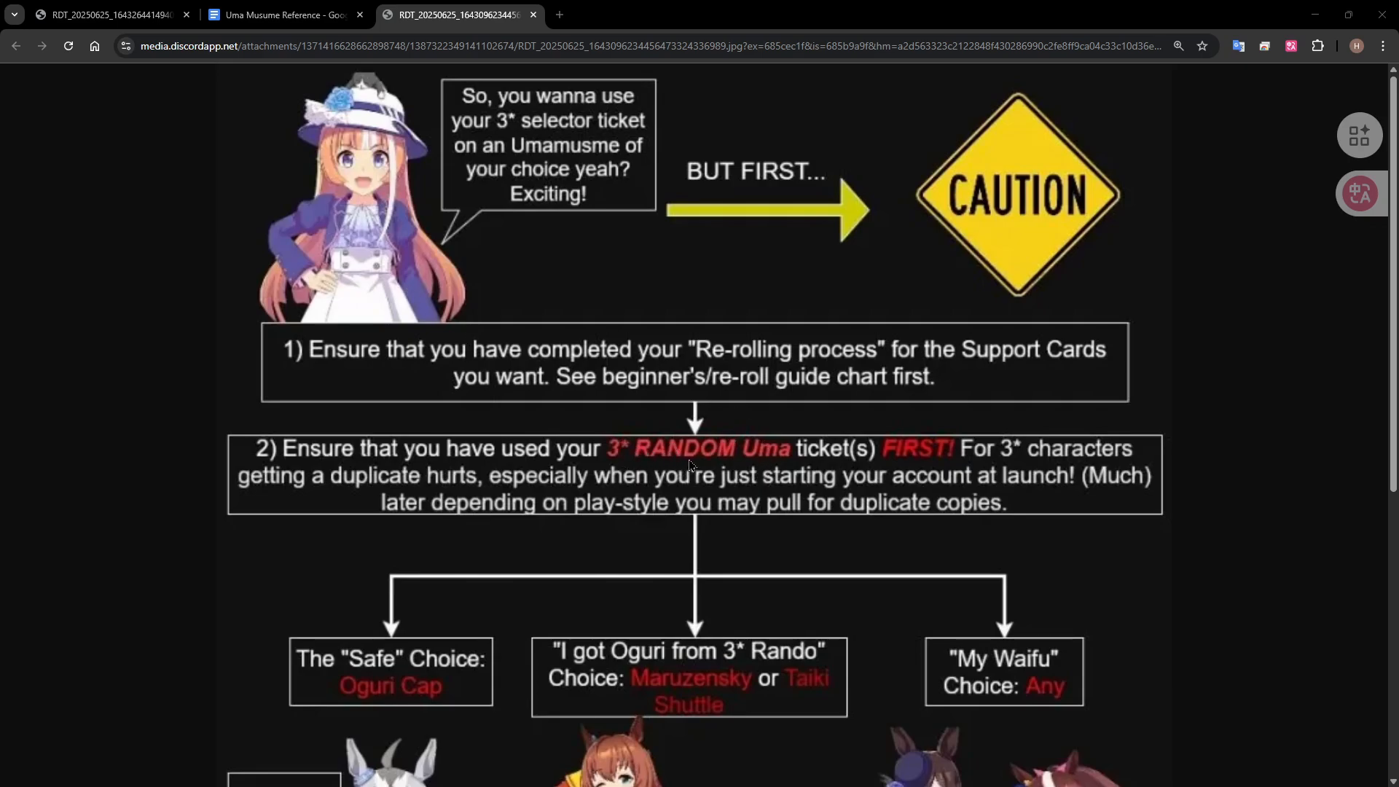
mouse_move(758, 471)
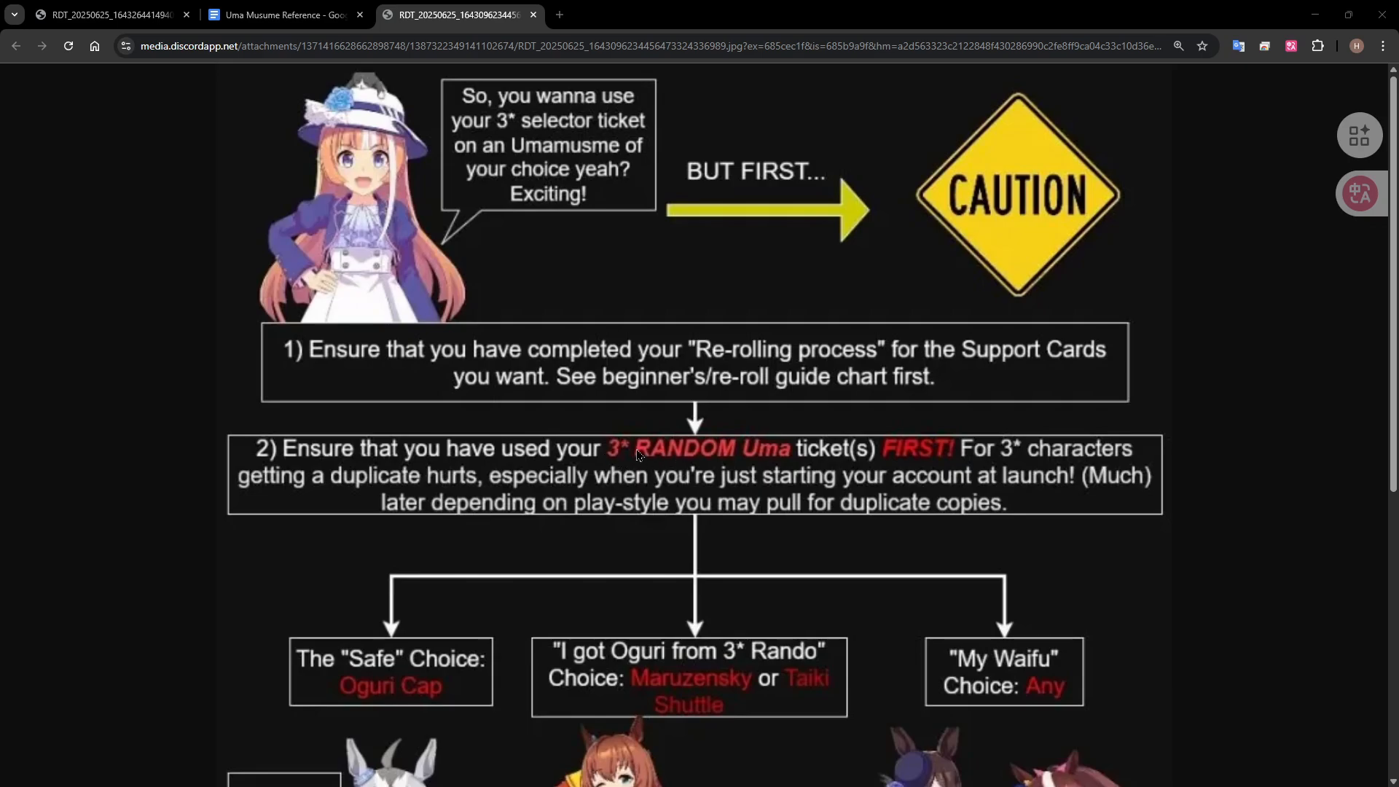
mouse_move(666, 451)
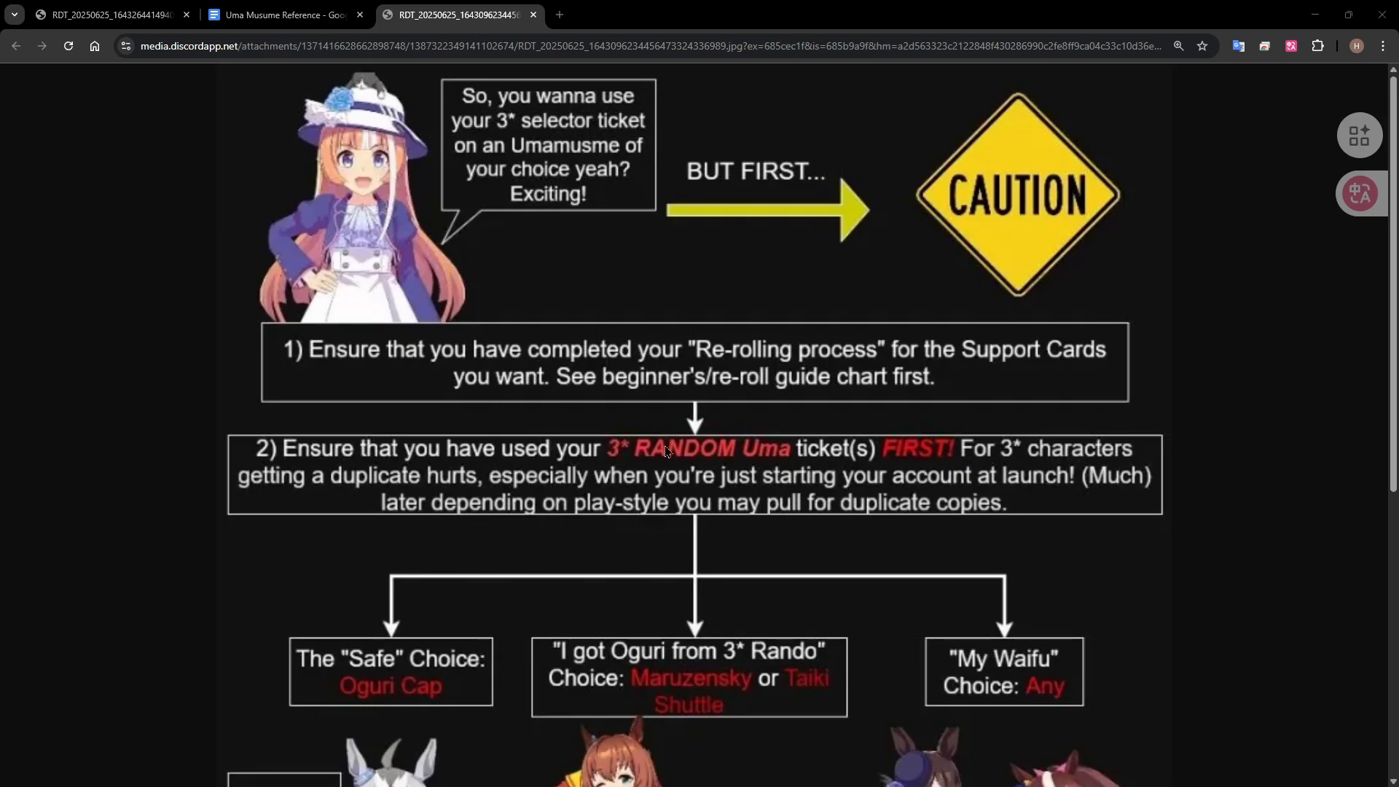
mouse_move(986, 450)
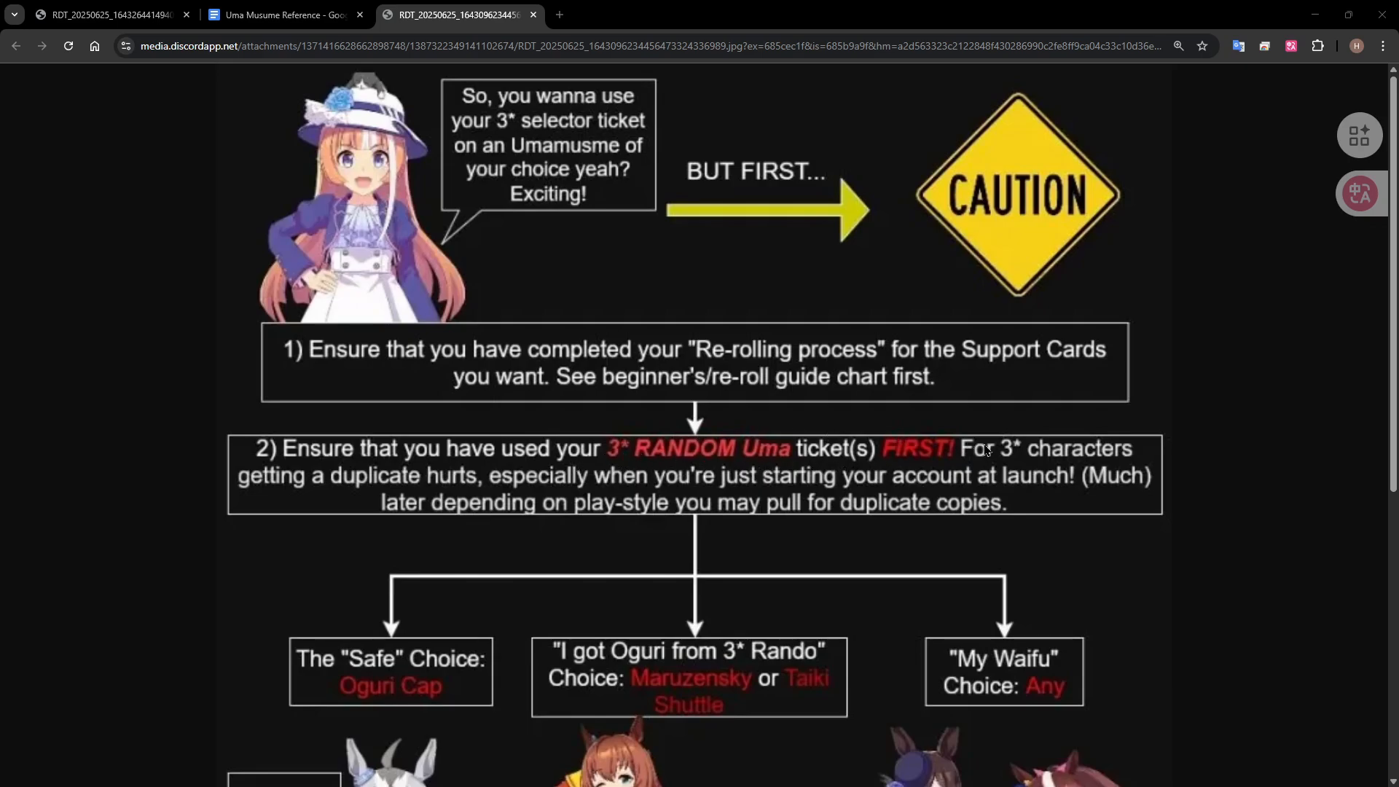
- Scroll through the 3* selector ticket chart's recommended Uma picks, then return to the Uma Musume Reference doc
scroll(down, 3)
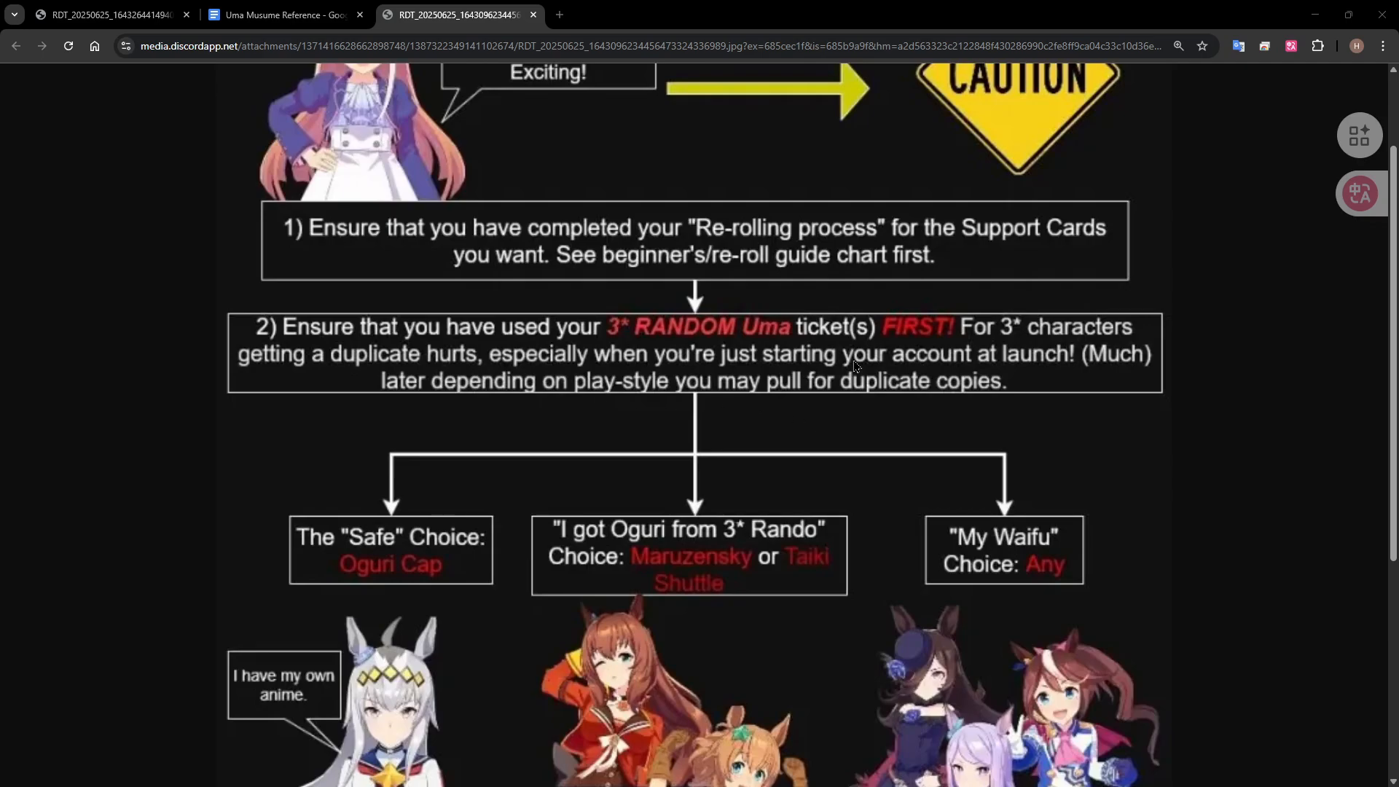
scroll(down, 3)
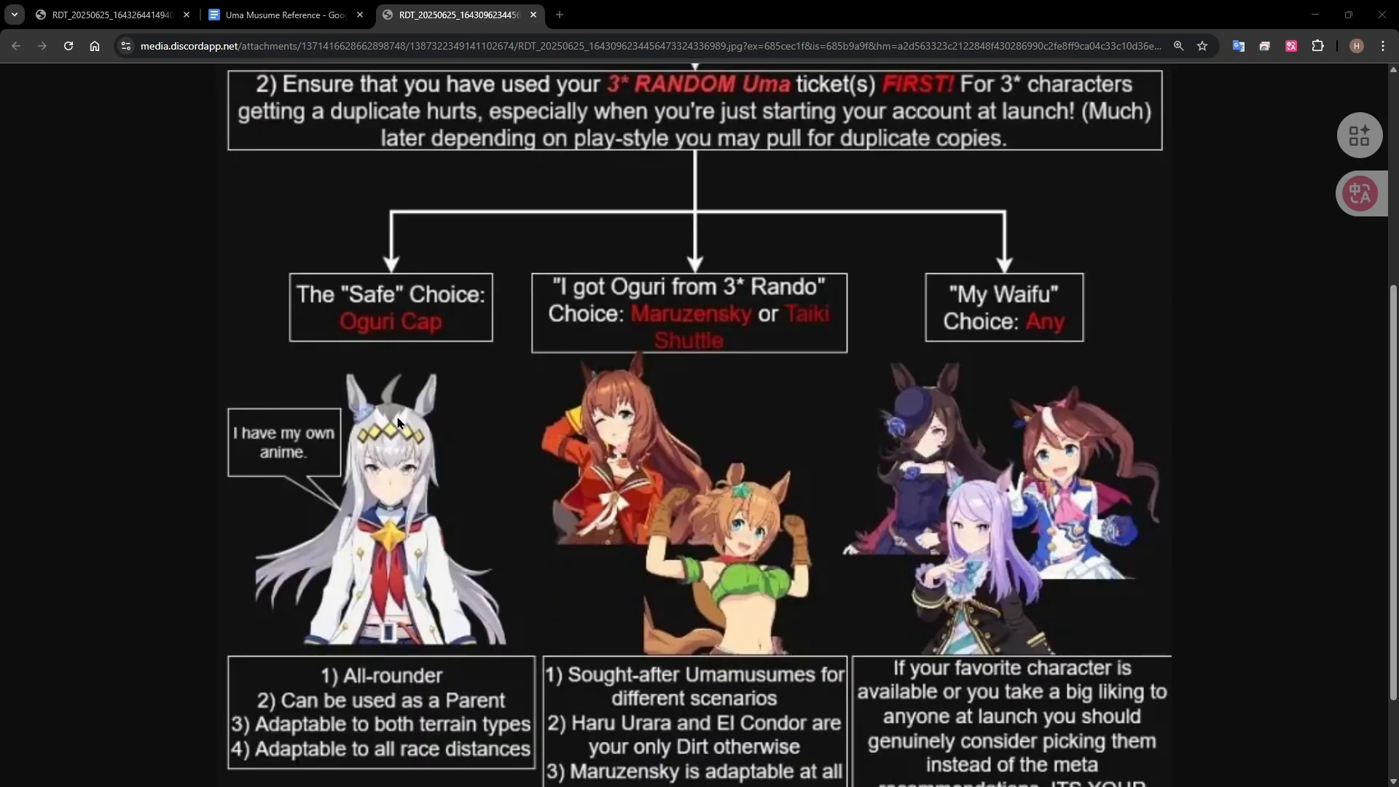
scroll(down, 3)
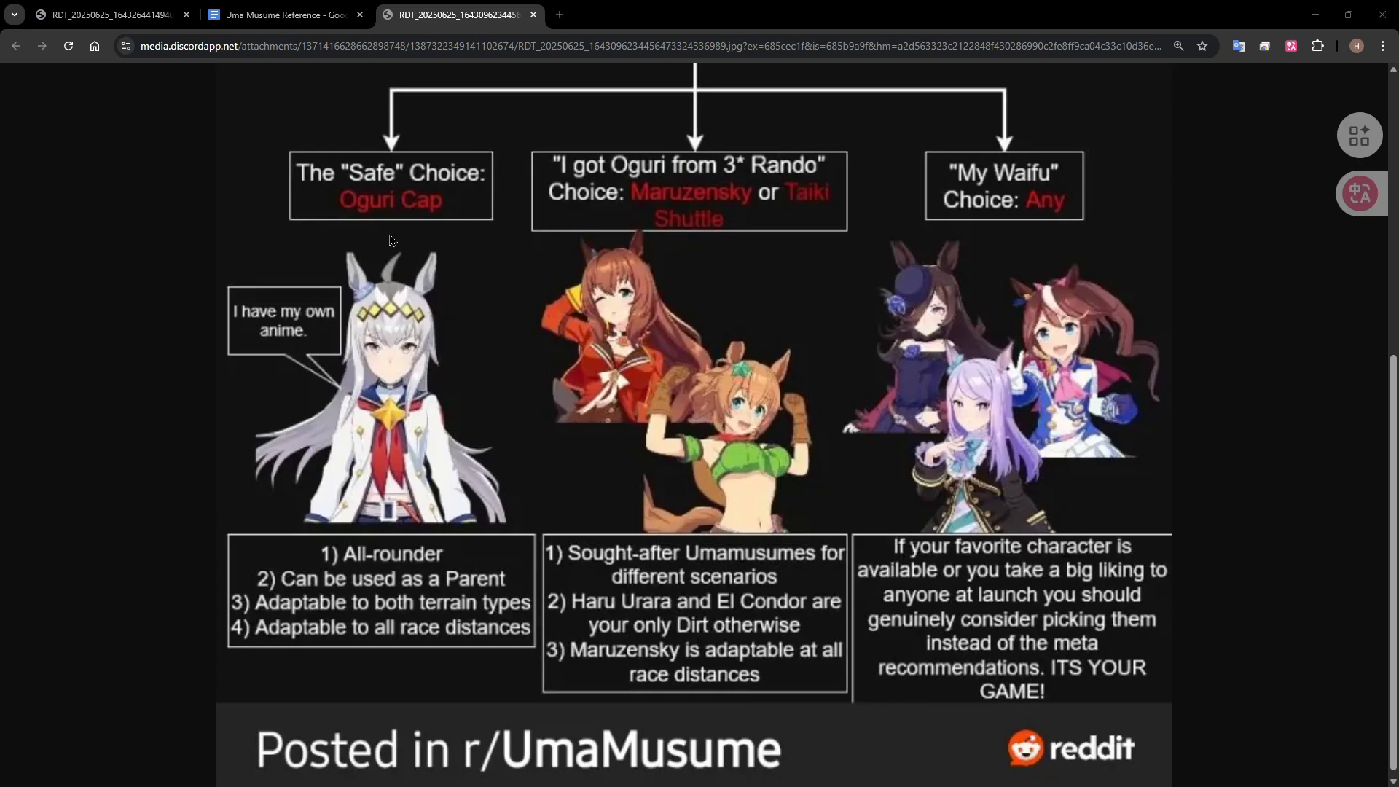
mouse_move(684, 201)
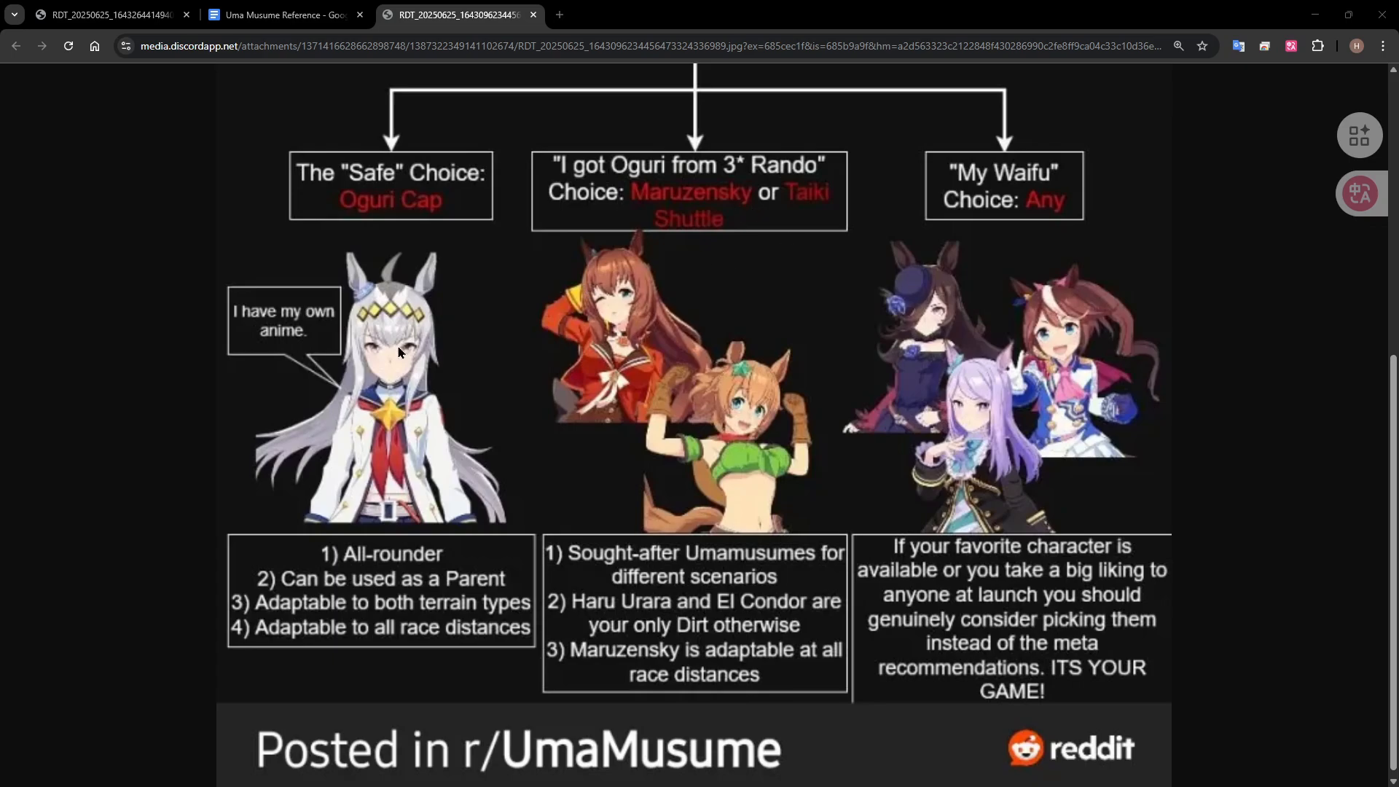
mouse_move(1053, 382)
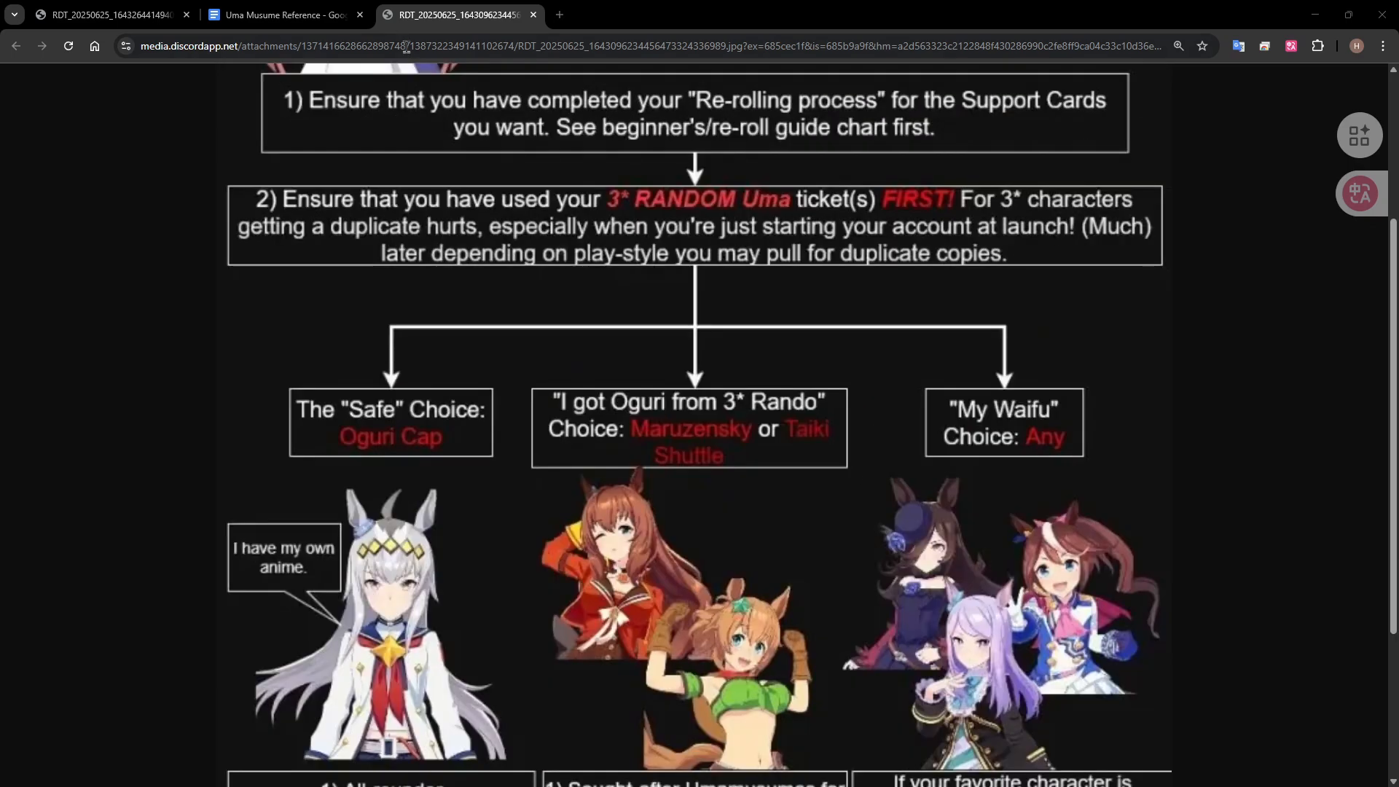
click(283, 14)
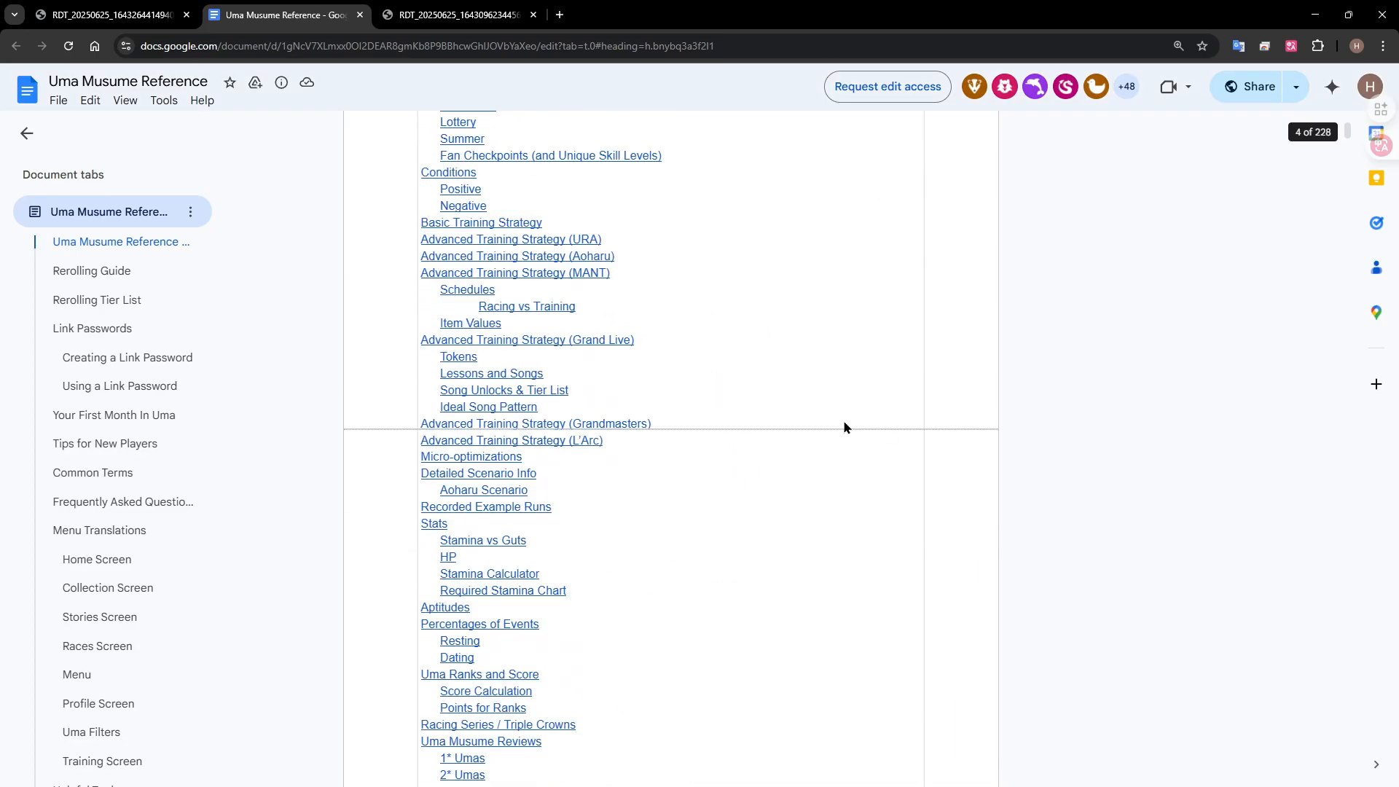
- Show the Uma Musume Reference document's table of contents
click(90, 271)
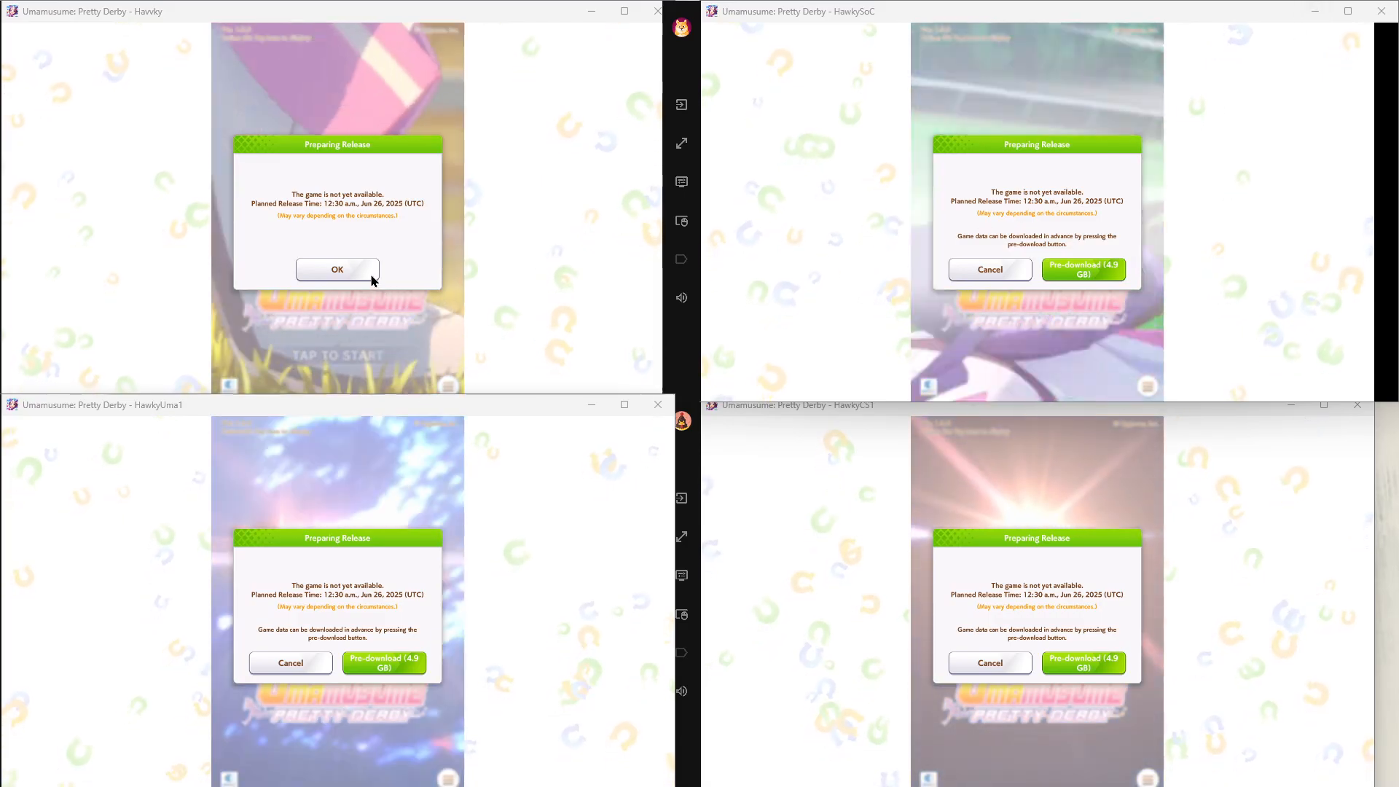
- Dismiss the top-left instance's notice and start the 4.9 GB pre-download on the other three instances
click(337, 270)
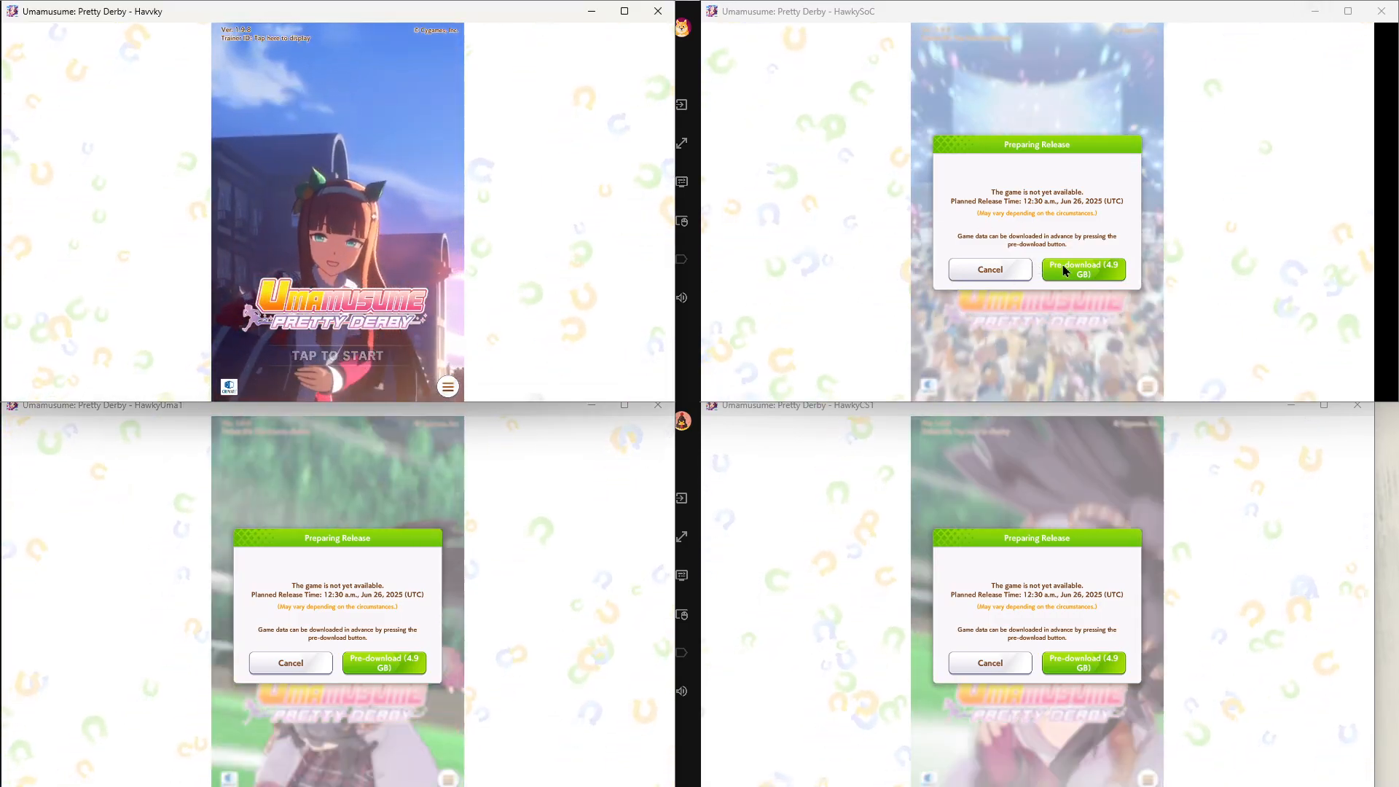
click(1082, 268)
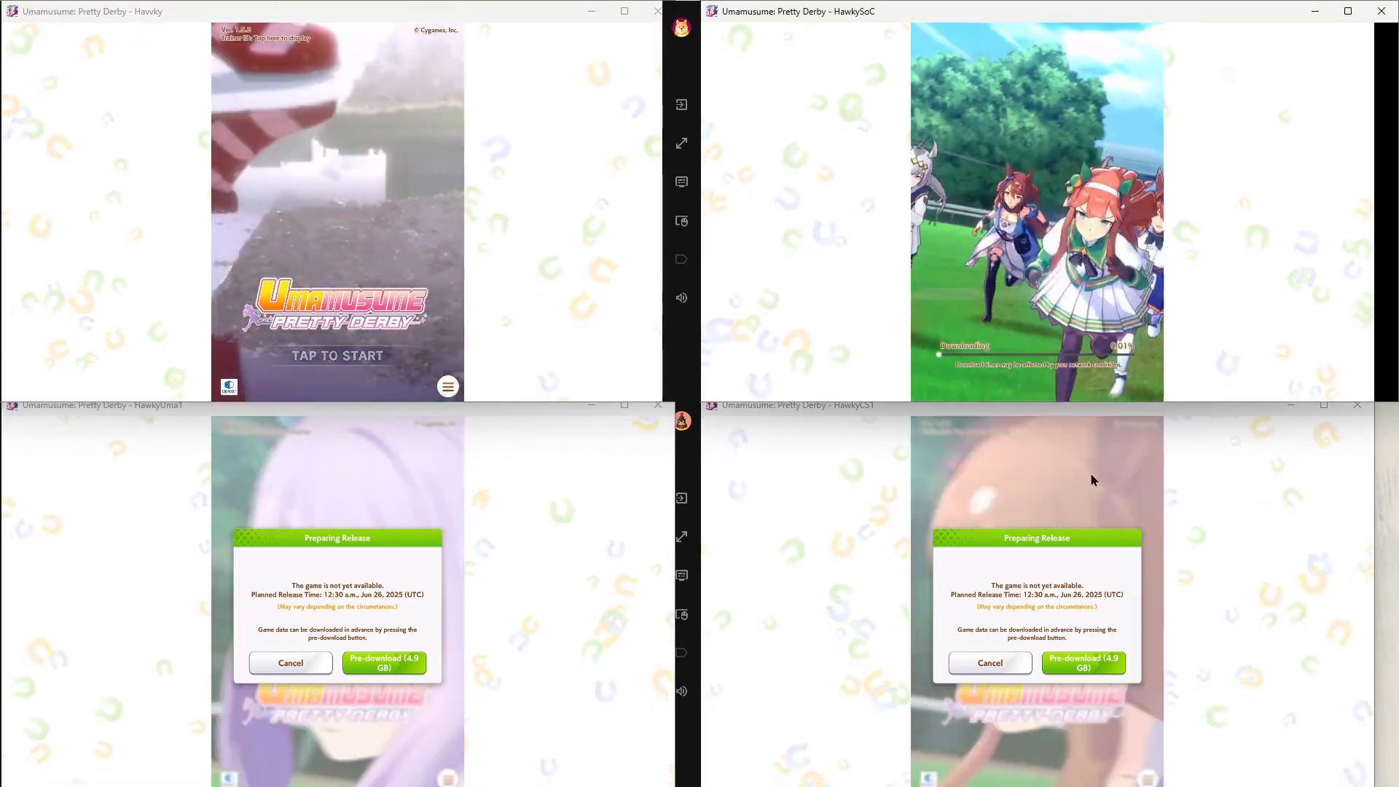
click(1083, 663)
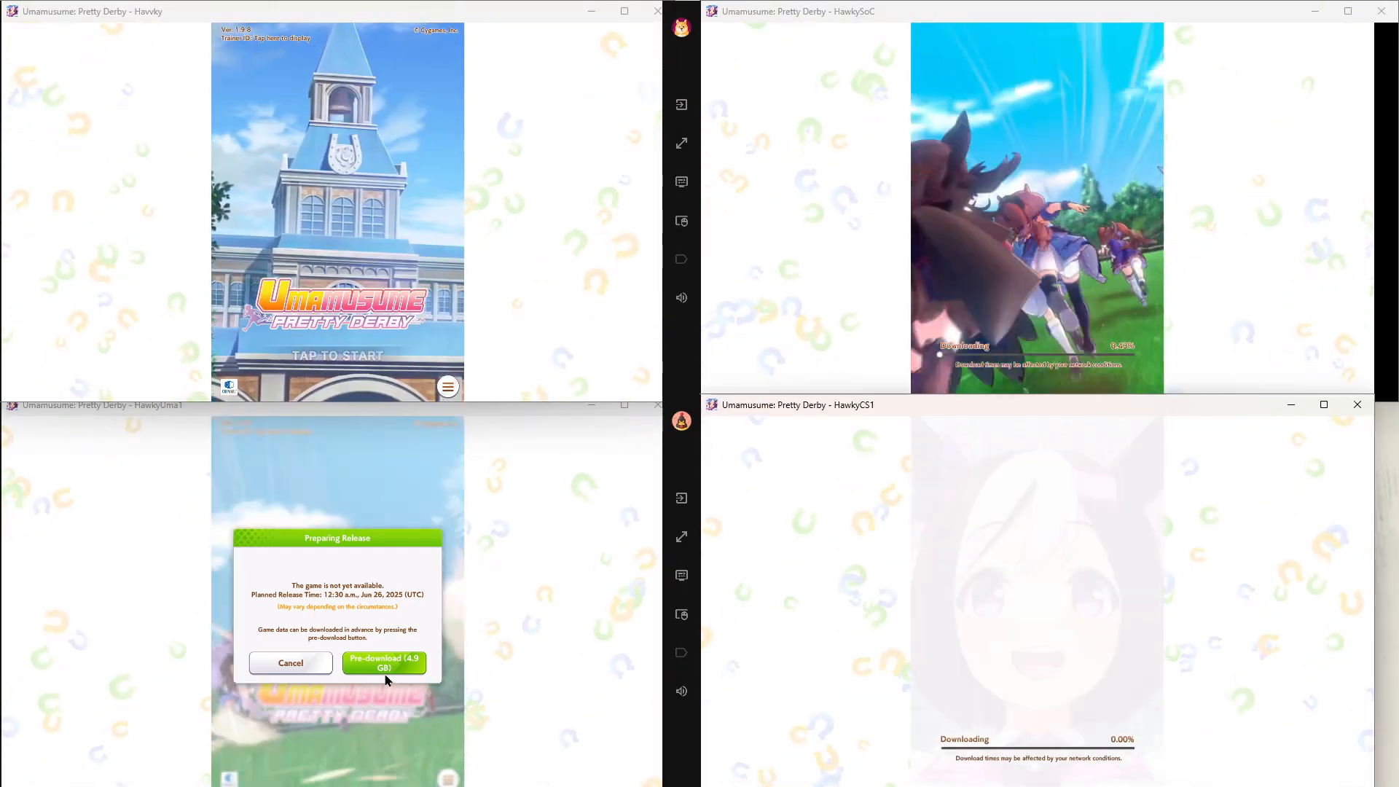
click(383, 663)
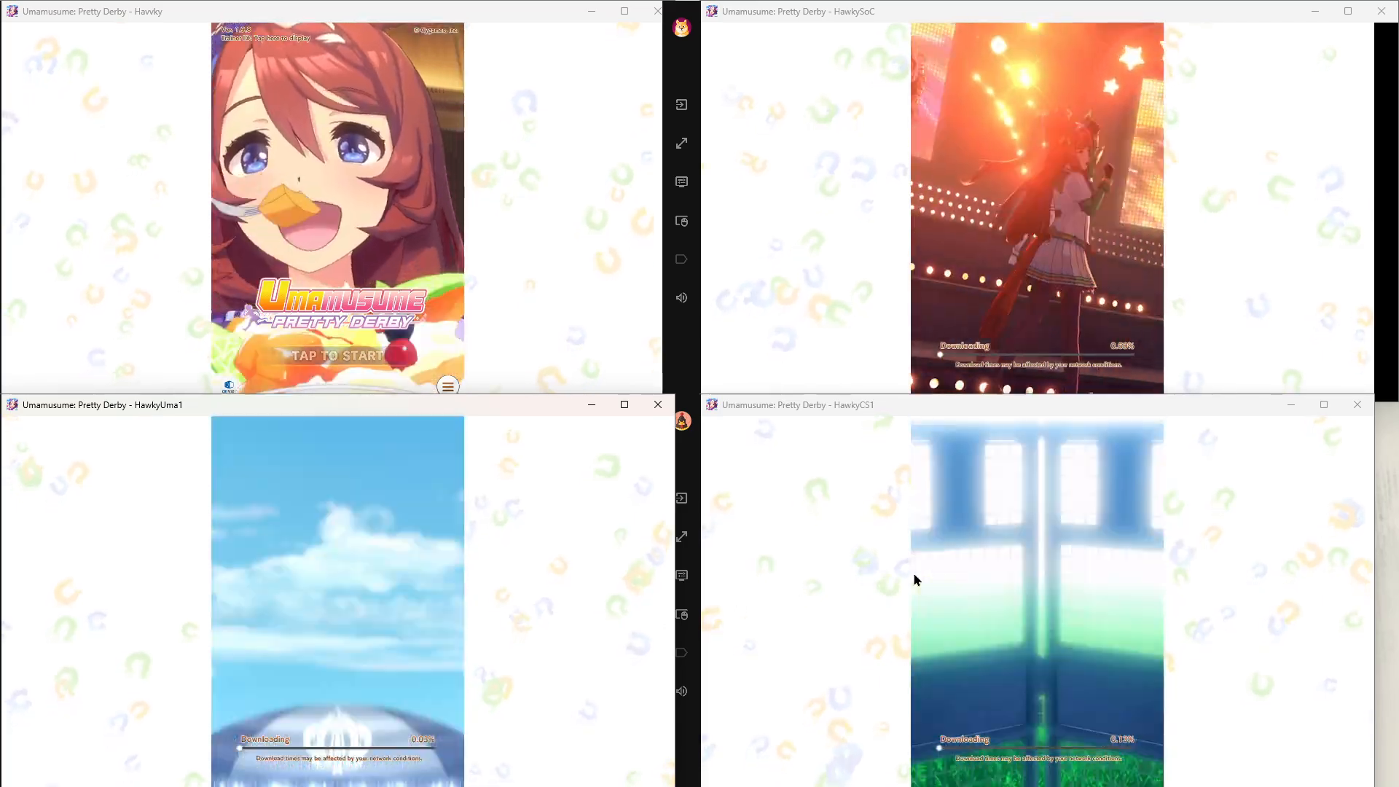